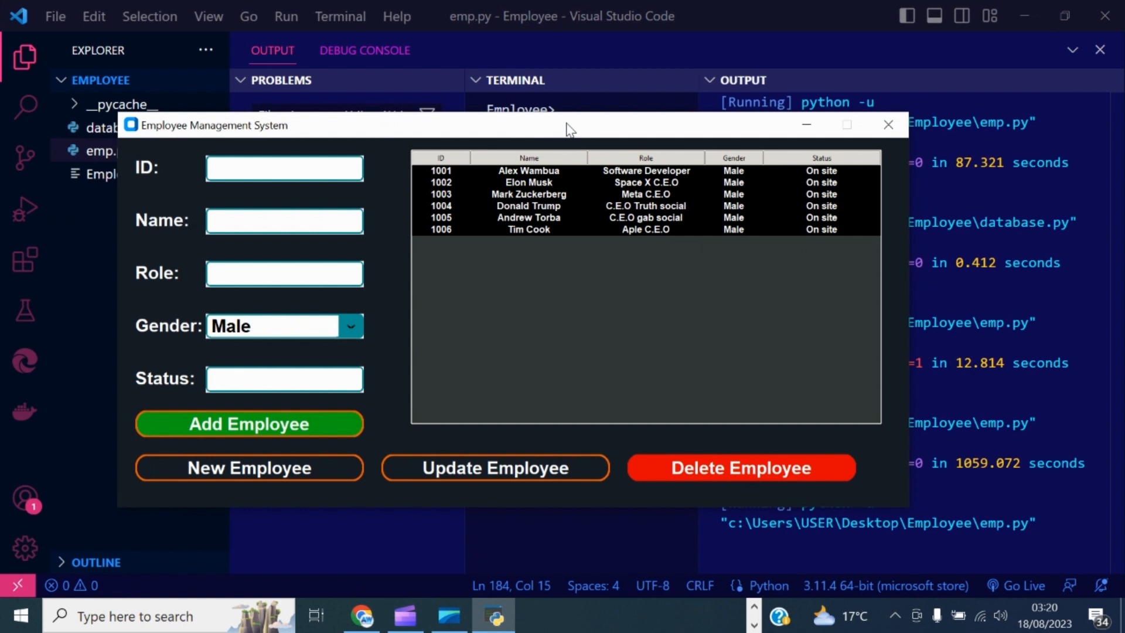
Step: Load Tim Cook's record (ID 1006) and correct the Role field to 'Apple C.E.O'
{"action": "left_click_drag", "start_coordinate": [567, 126], "coordinate": [567, 107]}
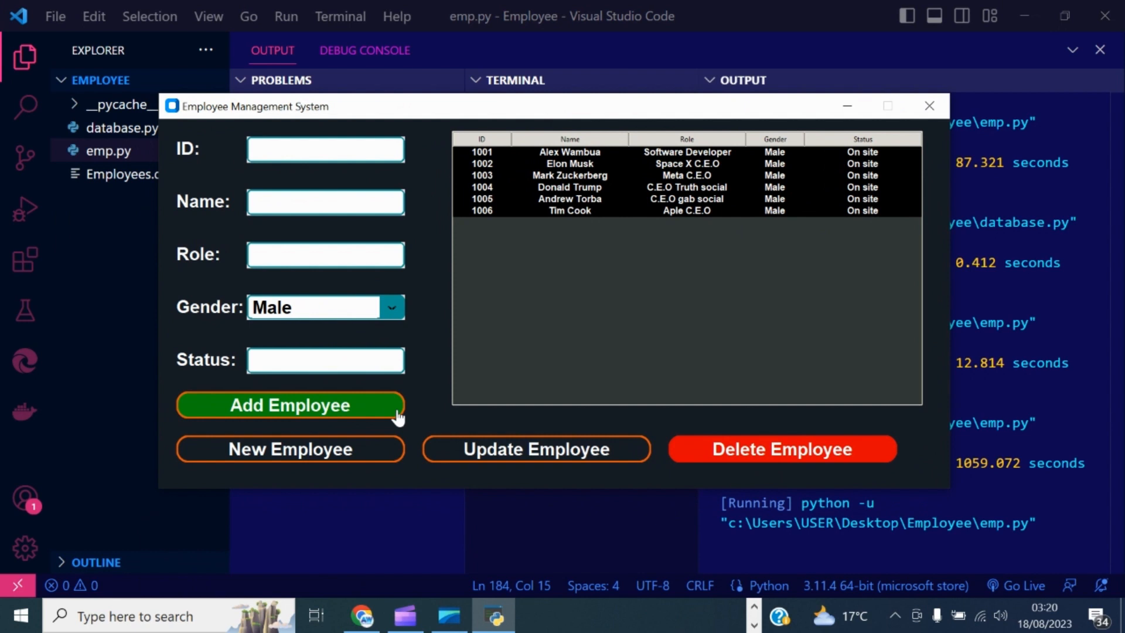
{"action": "mouse_move", "coordinate": [600, 122]}
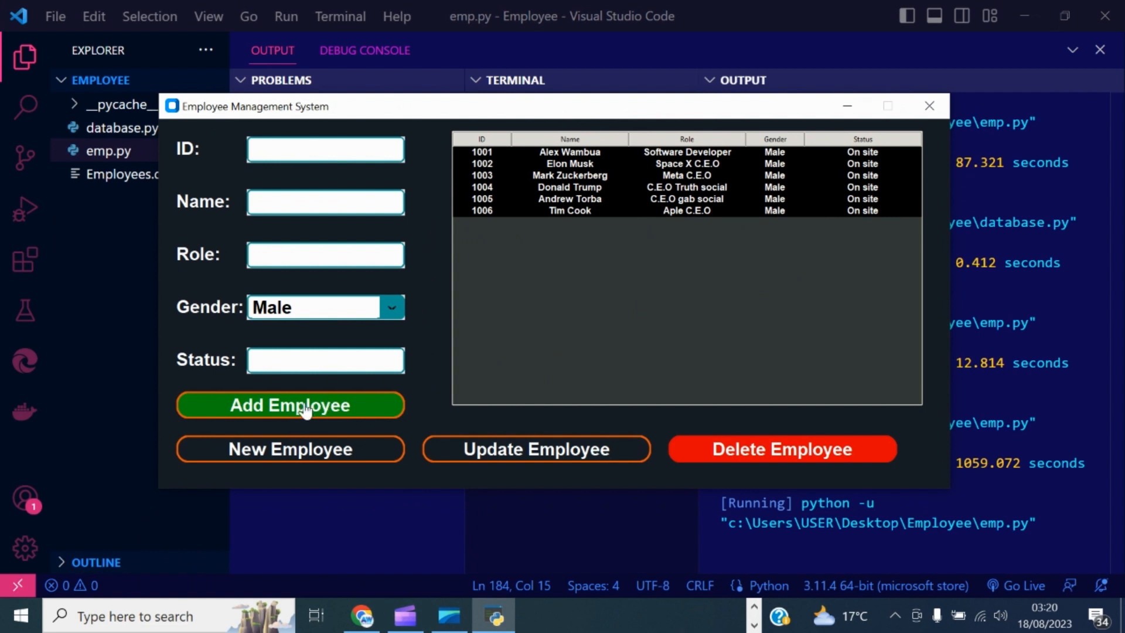
{"action": "mouse_move", "coordinate": [788, 449]}
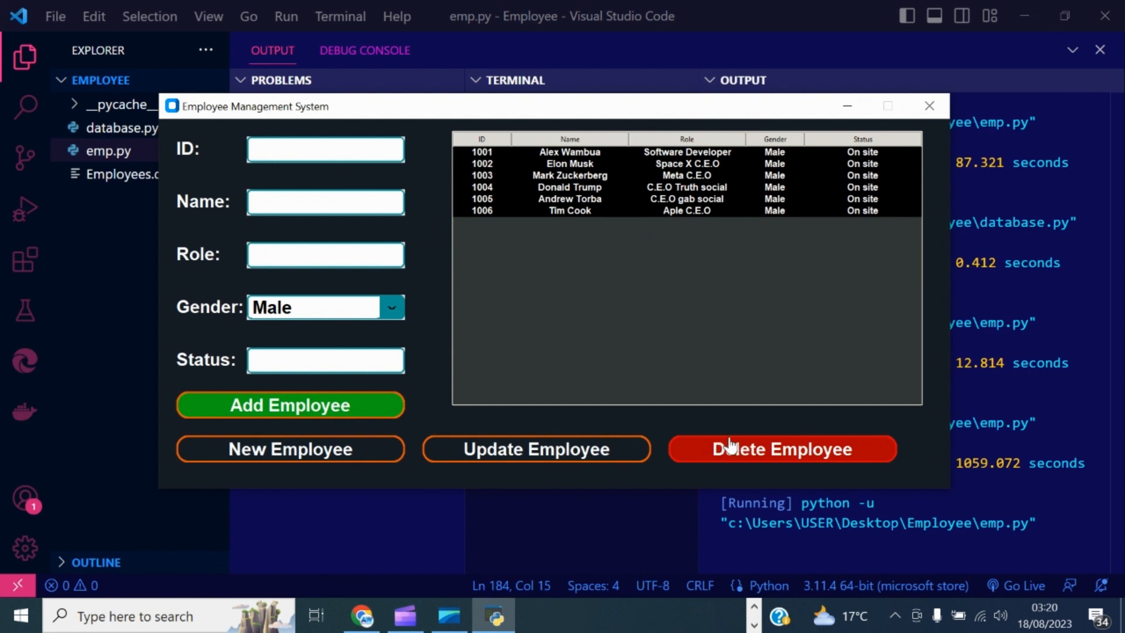
{"action": "mouse_move", "coordinate": [460, 452]}
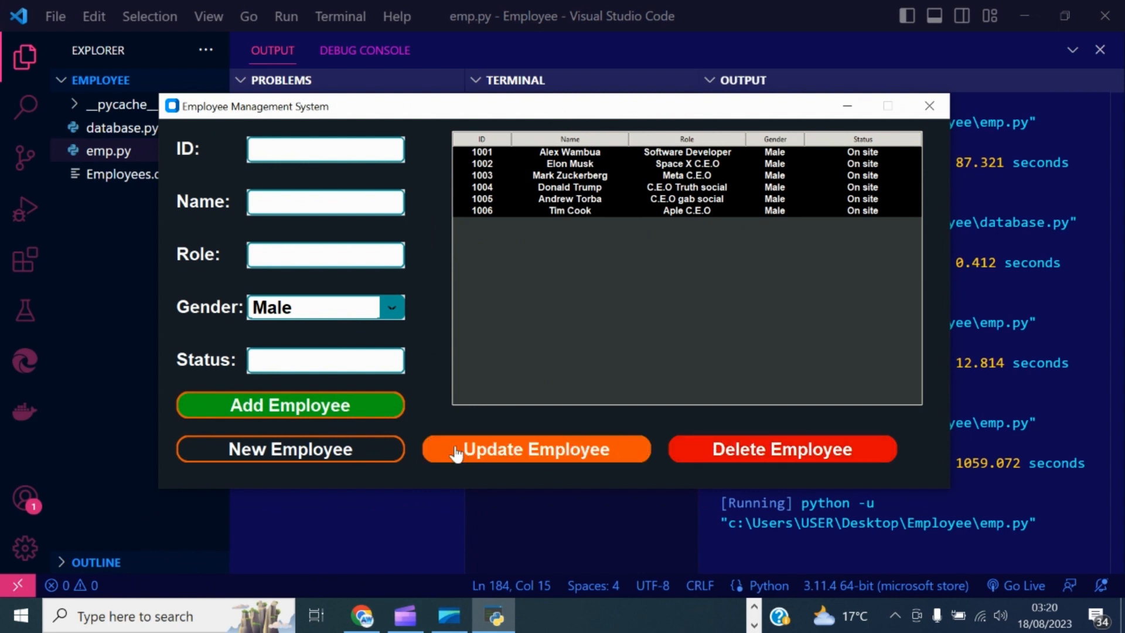
{"action": "mouse_move", "coordinate": [869, 450]}
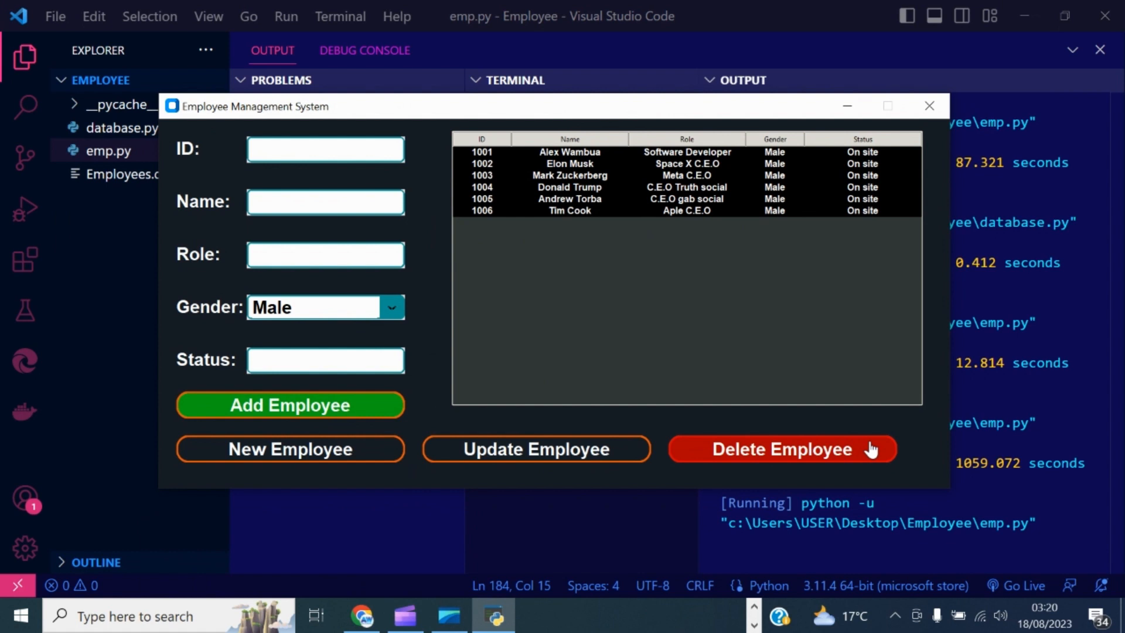
{"action": "mouse_move", "coordinate": [289, 449]}
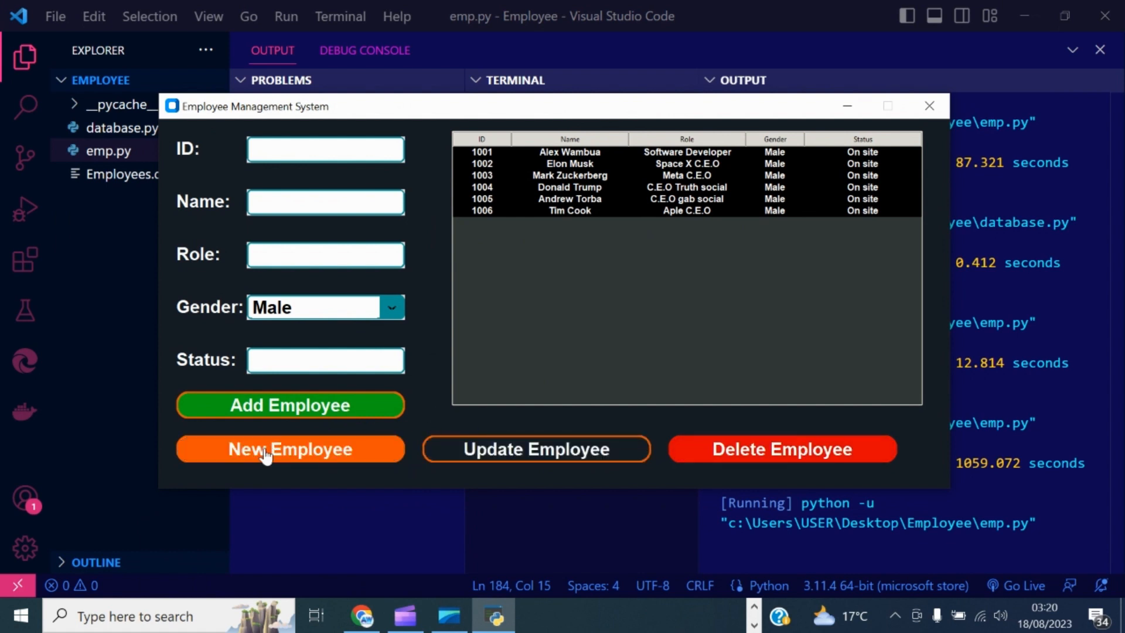
{"action": "mouse_move", "coordinate": [382, 105]}
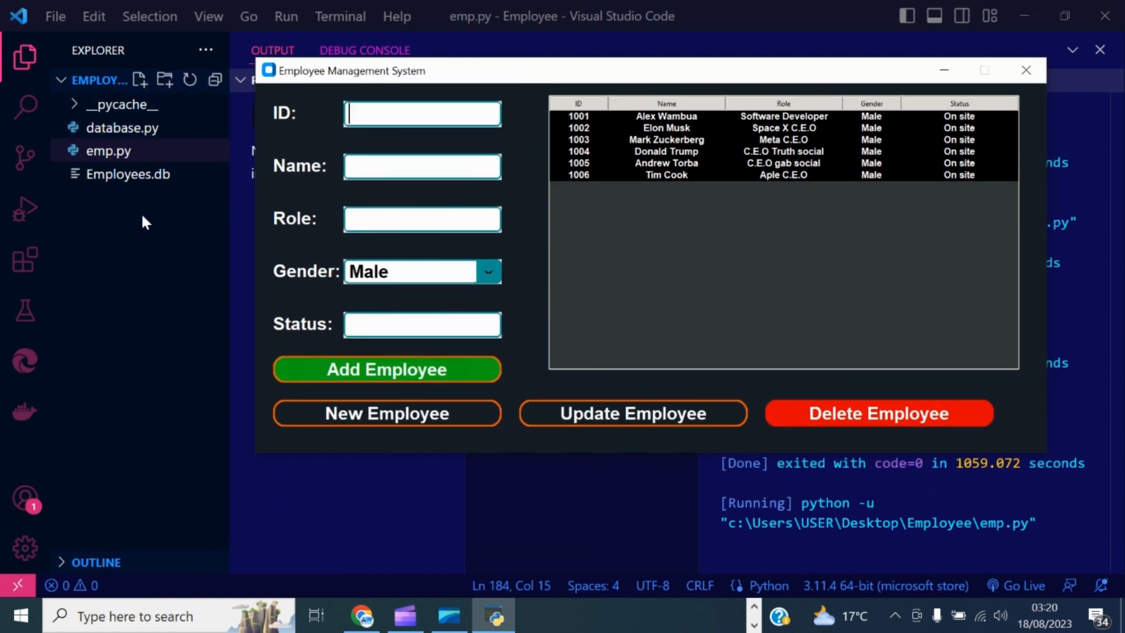
{"action": "mouse_move", "coordinate": [117, 240]}
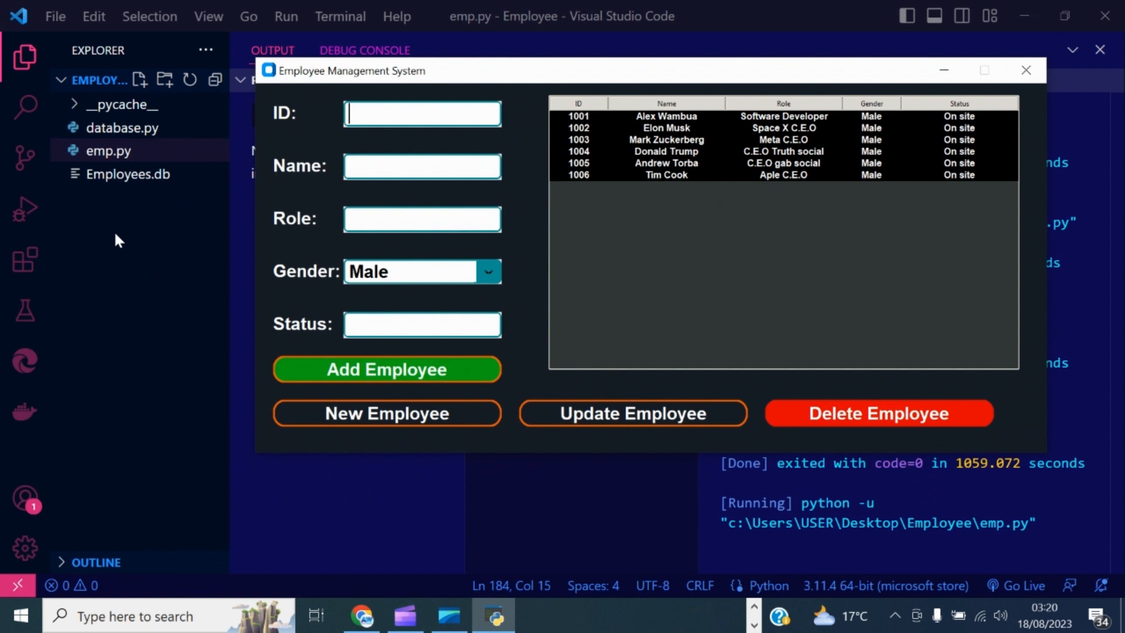
{"action": "left_click", "coordinate": [126, 173]}
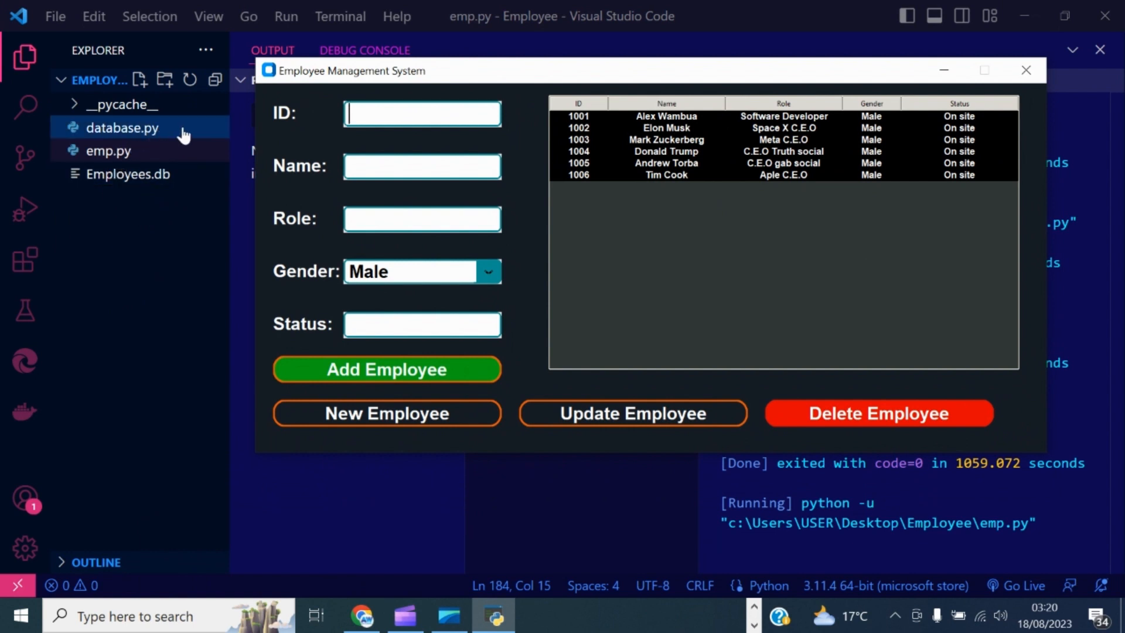
{"action": "mouse_move", "coordinate": [123, 127]}
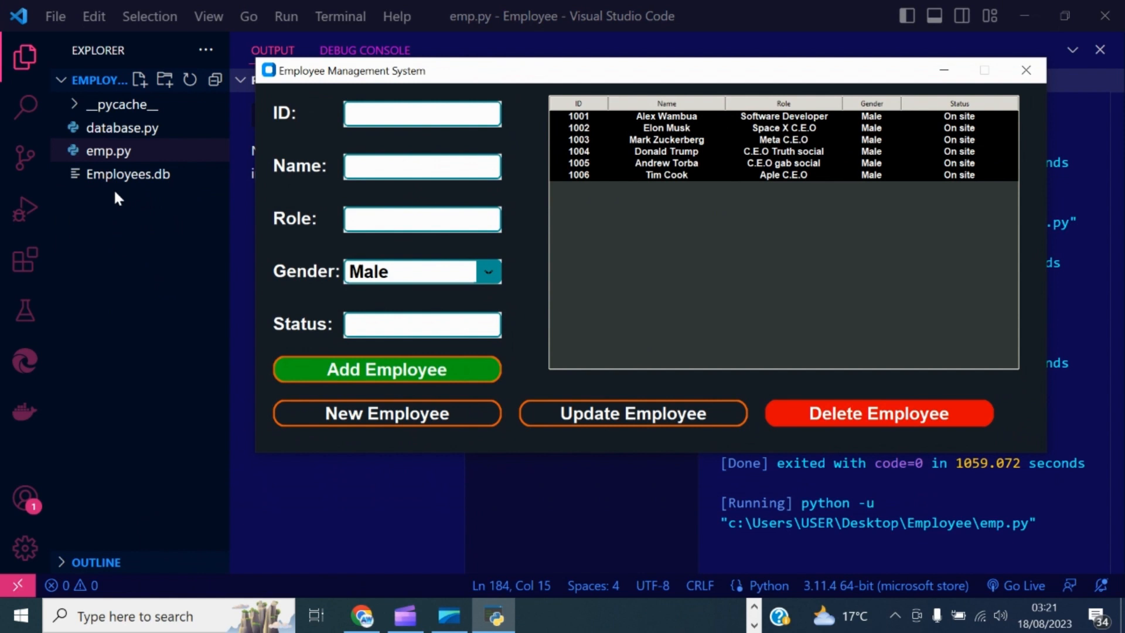
{"action": "mouse_move", "coordinate": [119, 128]}
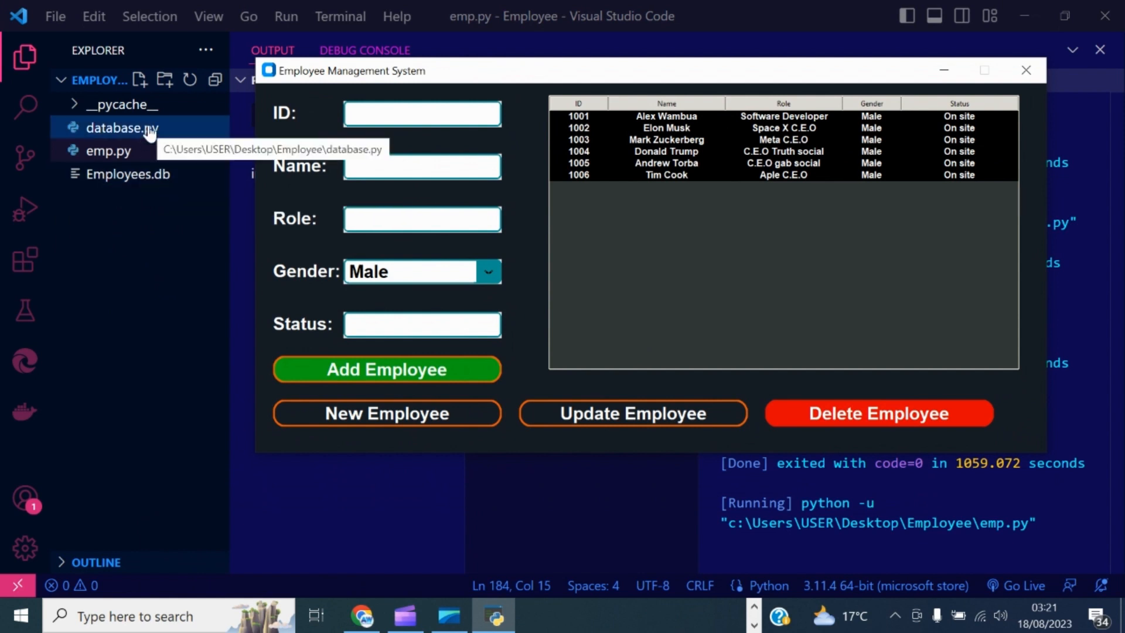
{"action": "left_click", "coordinate": [421, 113]}
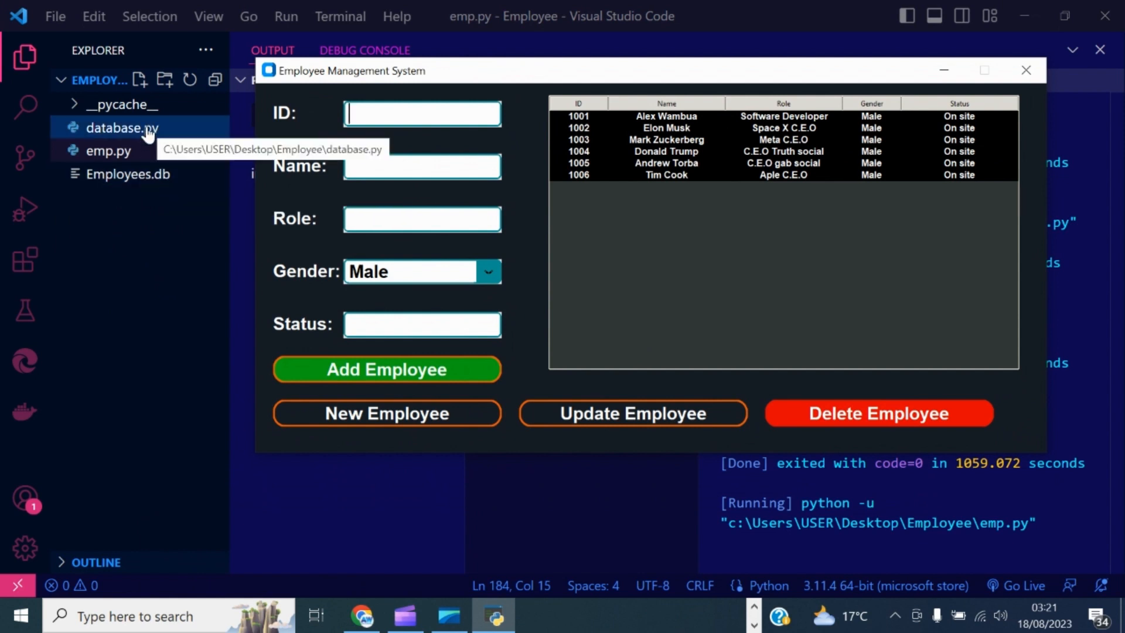
{"action": "mouse_move", "coordinate": [126, 173]}
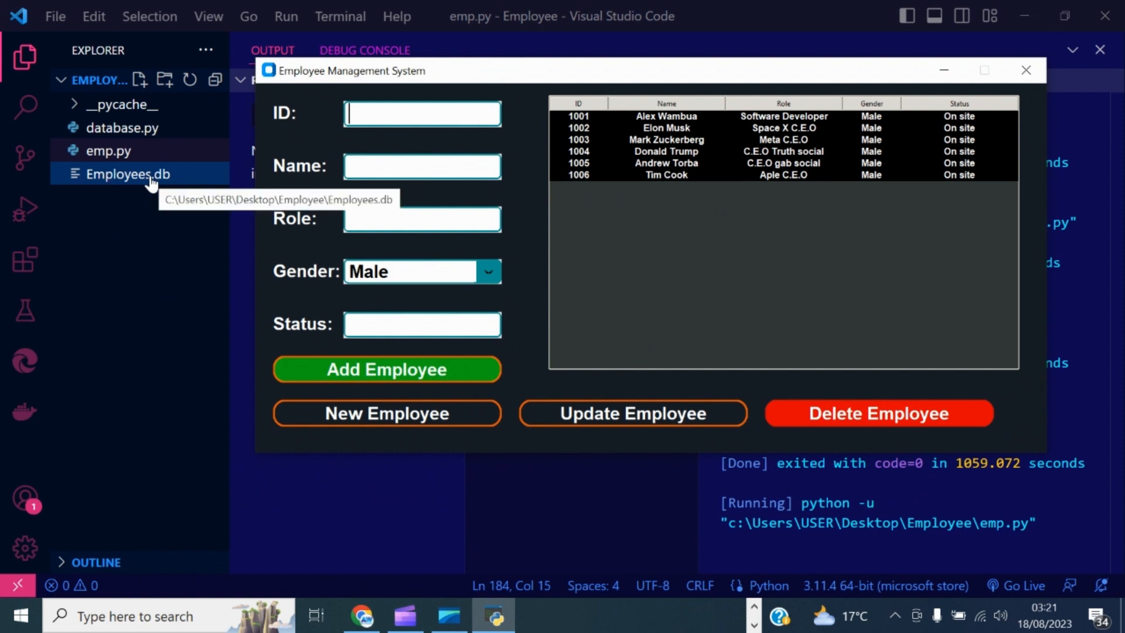
{"action": "mouse_move", "coordinate": [507, 255]}
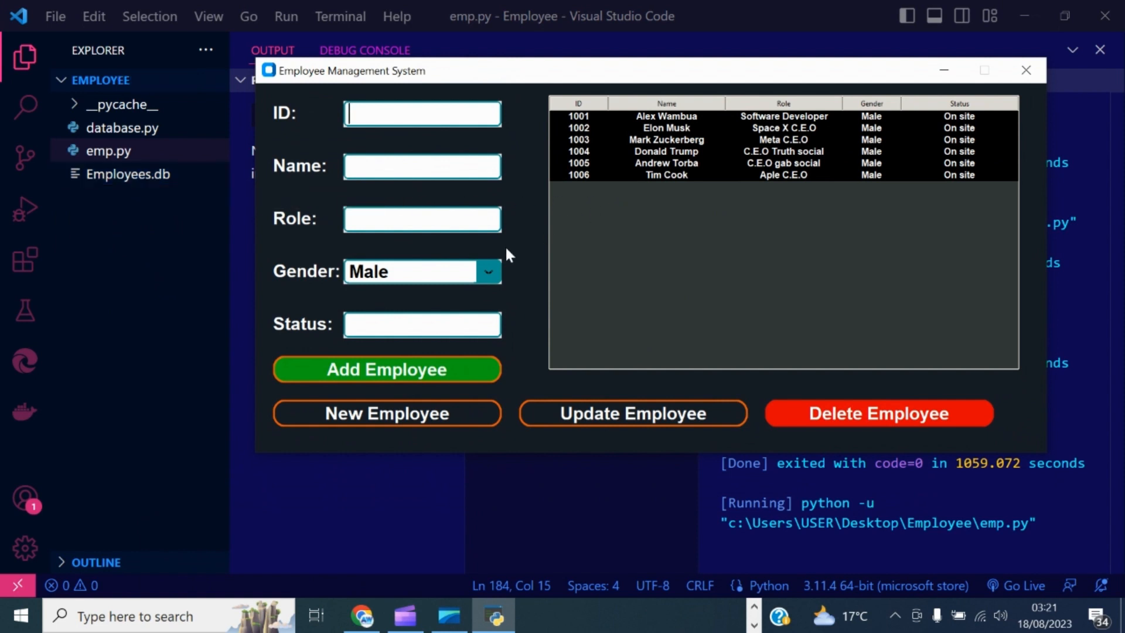
{"action": "mouse_move", "coordinate": [921, 228]}
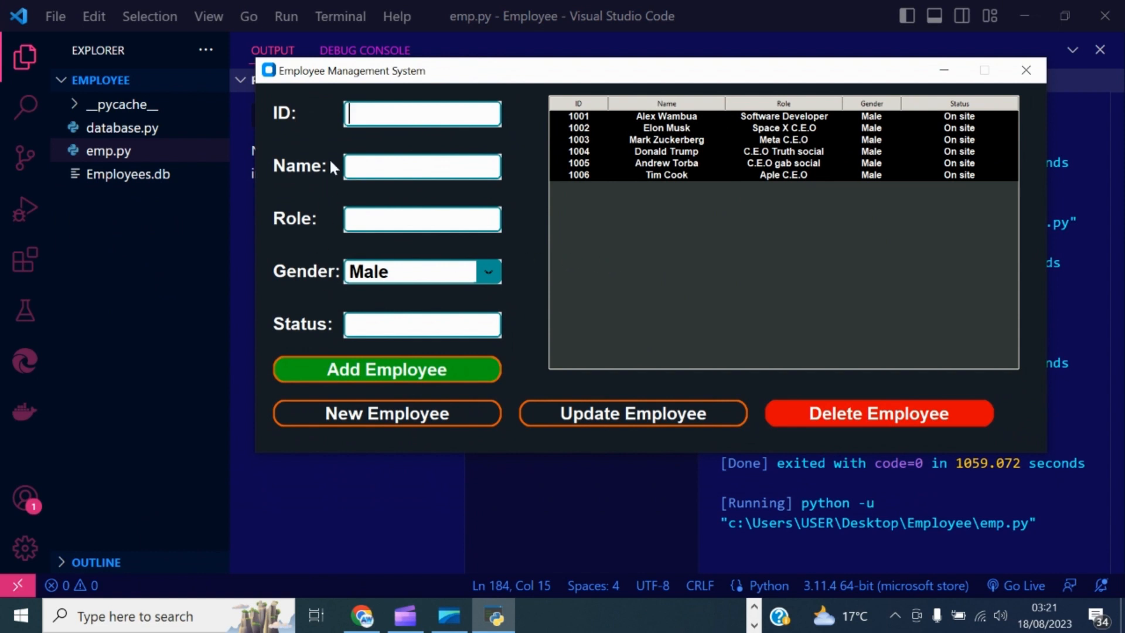
{"action": "mouse_move", "coordinate": [659, 183]}
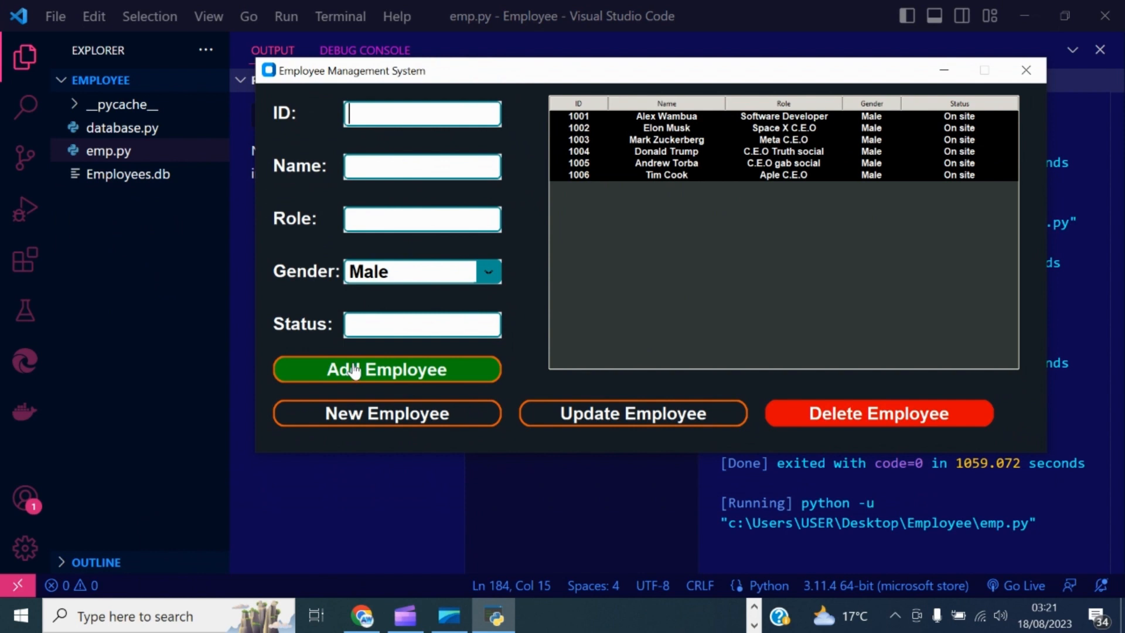
{"action": "mouse_move", "coordinate": [631, 413]}
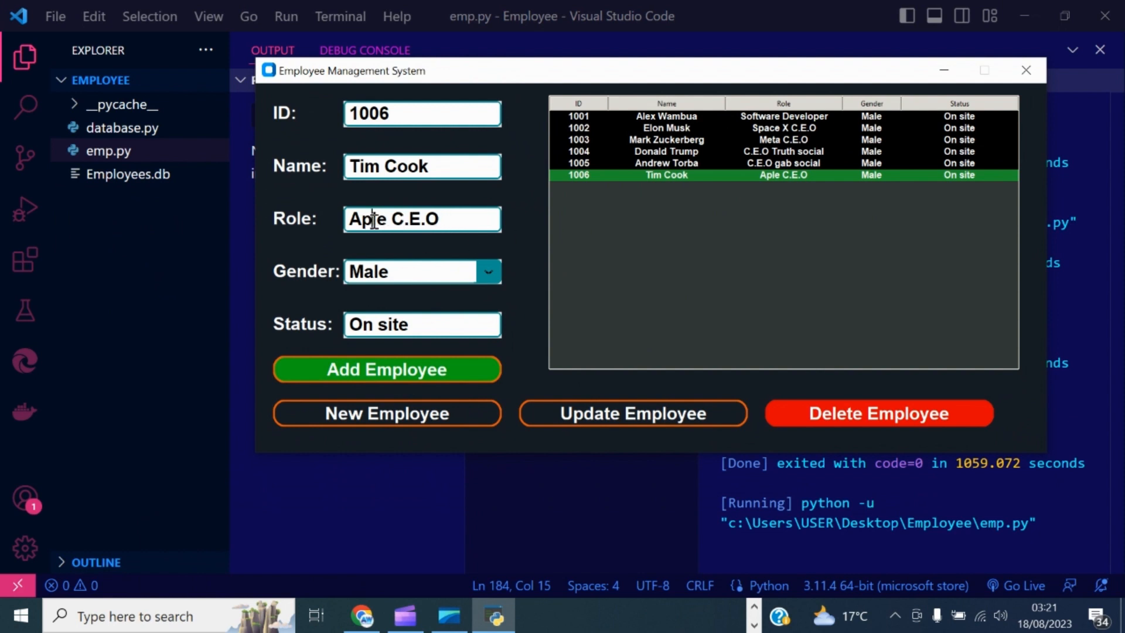
{"action": "type", "text": "p"}
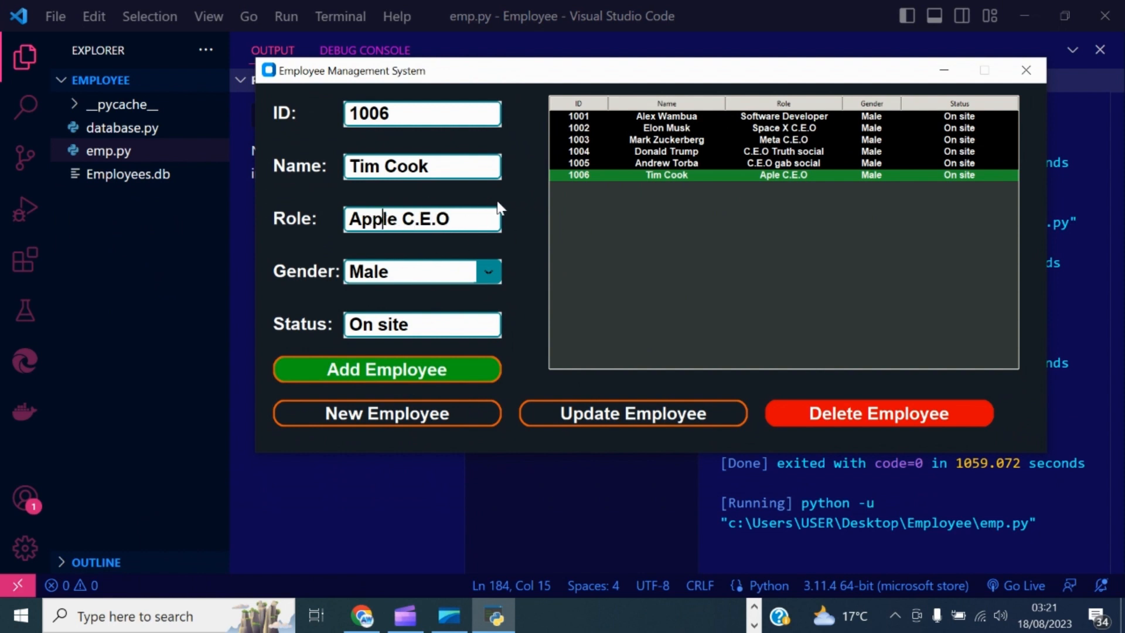
{"action": "mouse_move", "coordinate": [632, 412]}
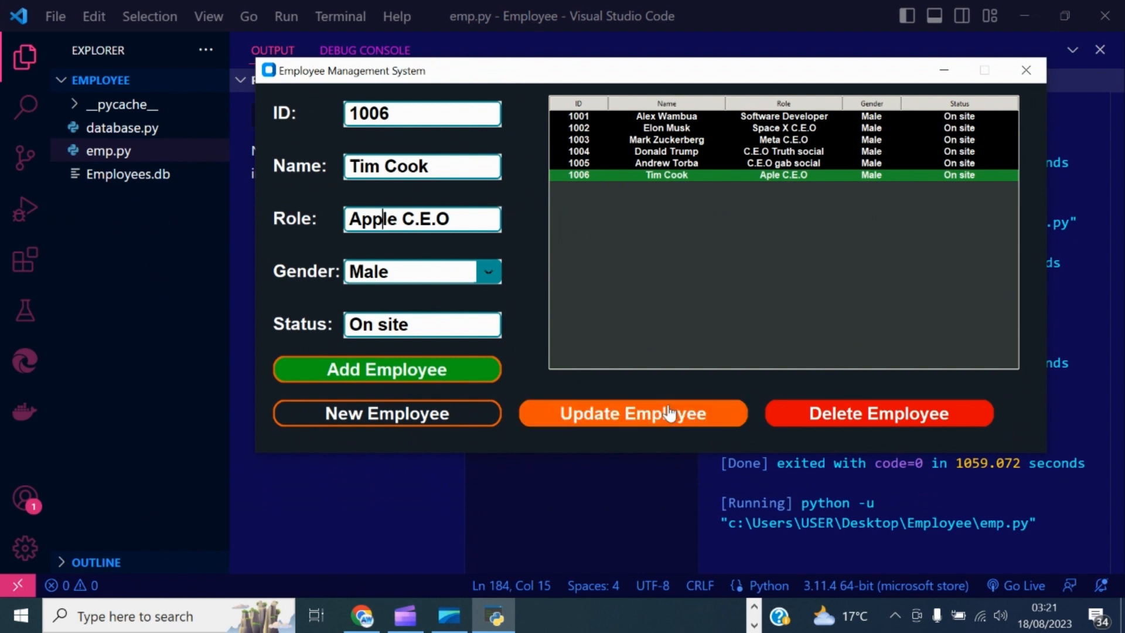
Step: Update Tim Cook's record with the corrected role and clear the form for a new entry
{"action": "left_click", "coordinate": [632, 412]}
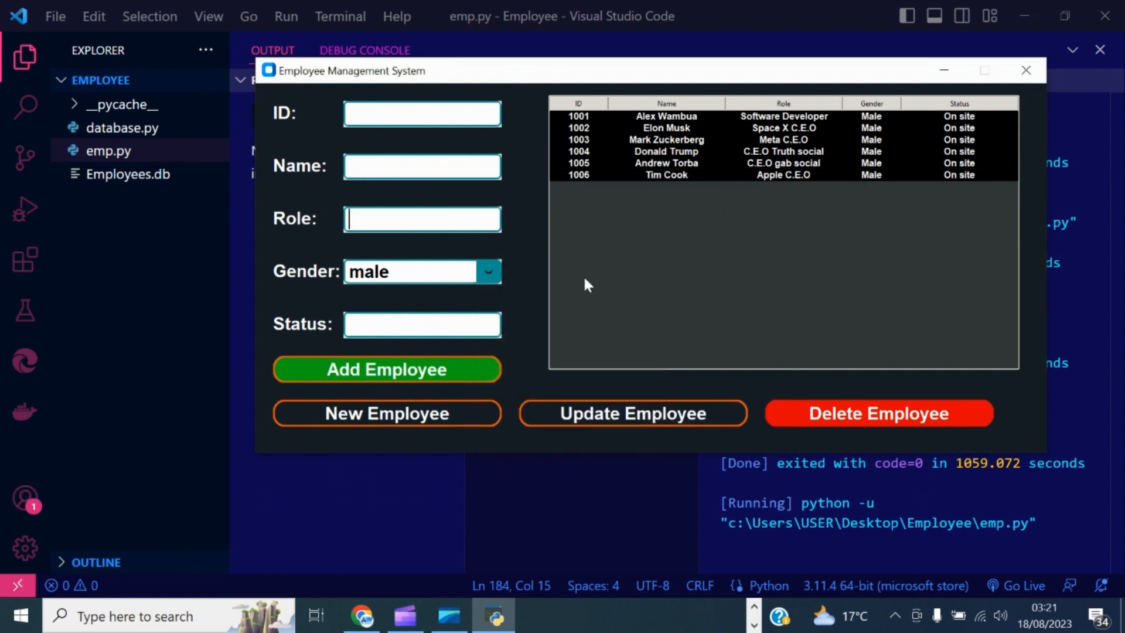
{"action": "left_click", "coordinate": [665, 175]}
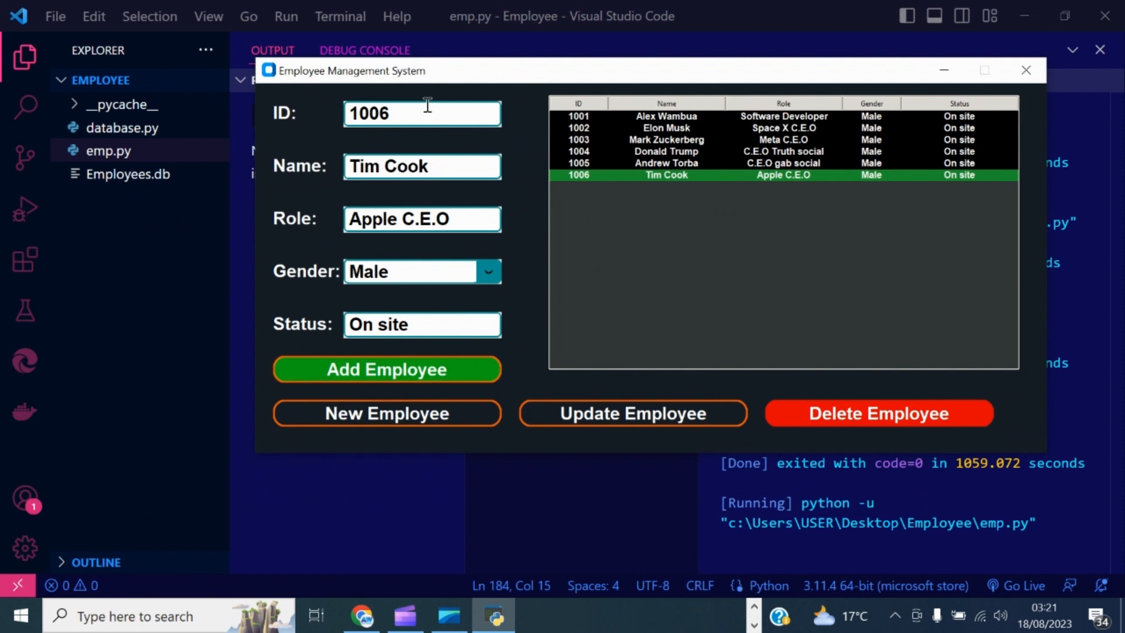
{"action": "mouse_move", "coordinate": [781, 278]}
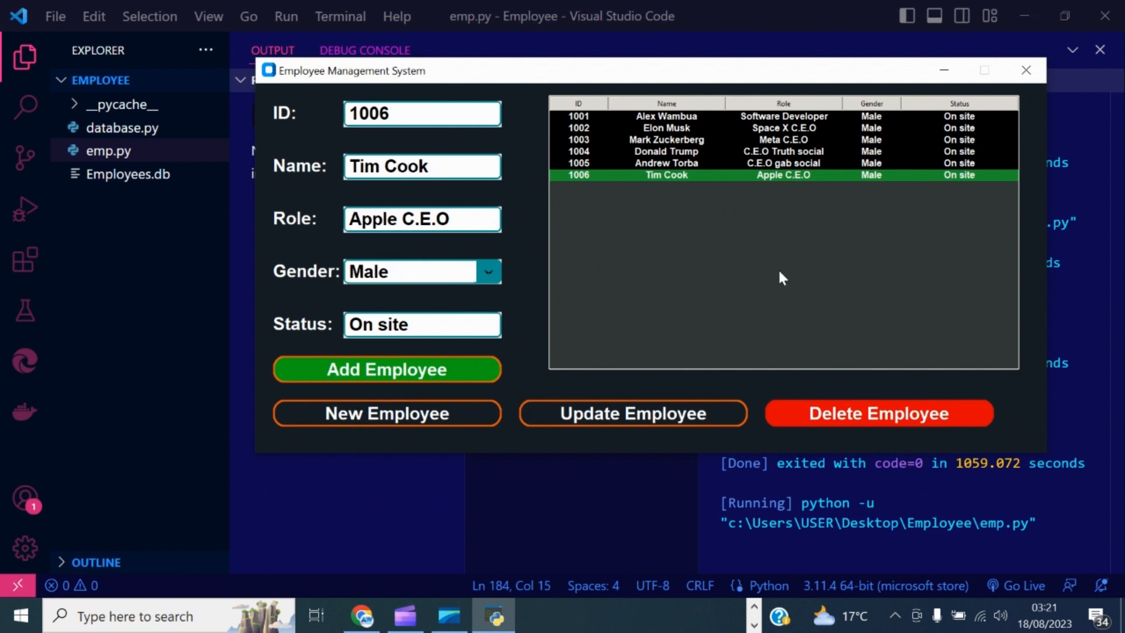
{"action": "mouse_move", "coordinate": [592, 250]}
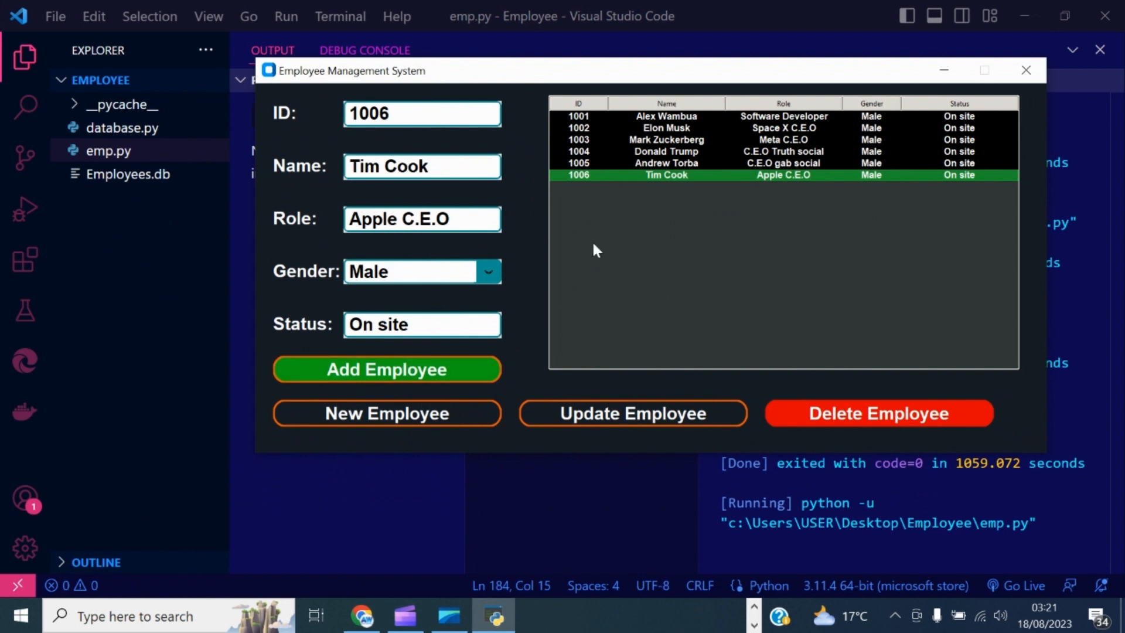
{"action": "left_click", "coordinate": [385, 412]}
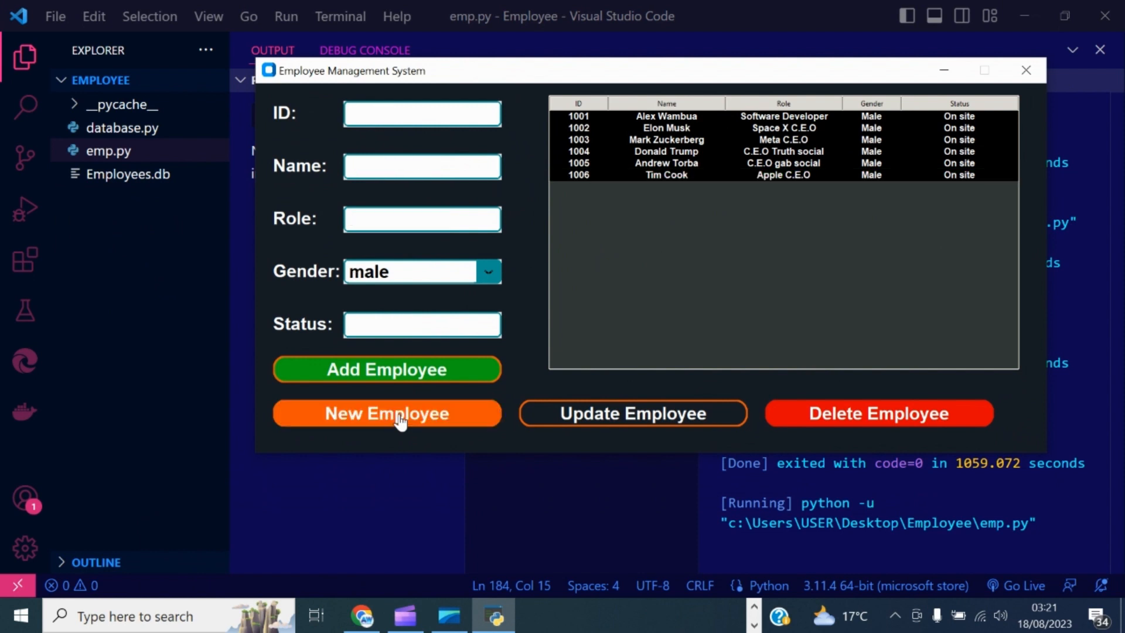
Step: Enter ID 1007 and name Bill Gates for the new employee
{"action": "left_click", "coordinate": [385, 412]}
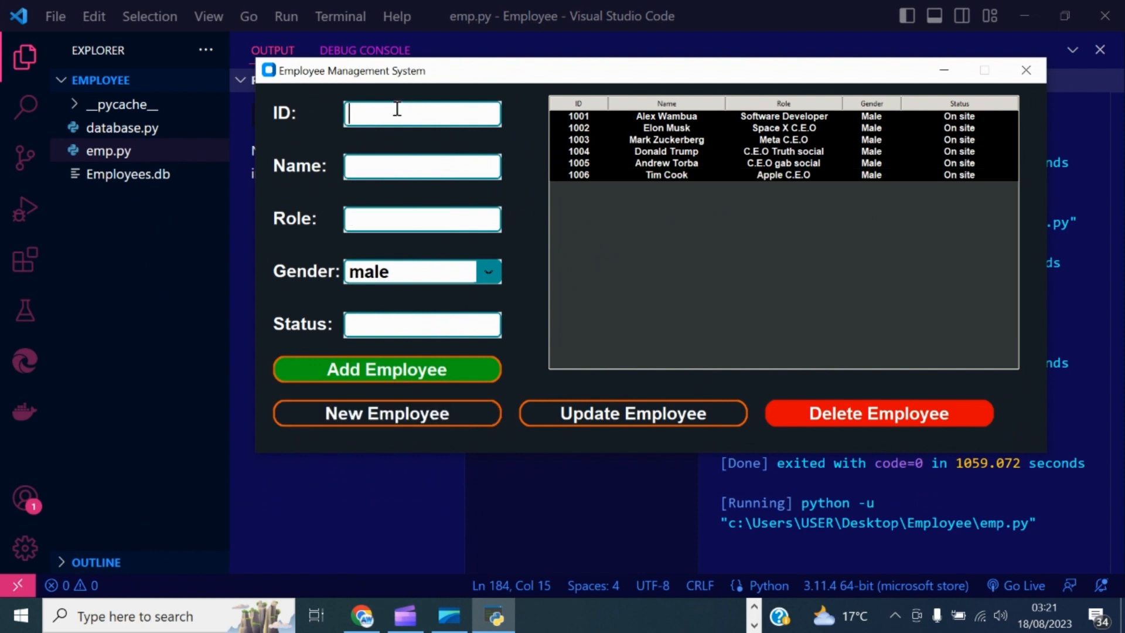
{"action": "type", "text": "1"}
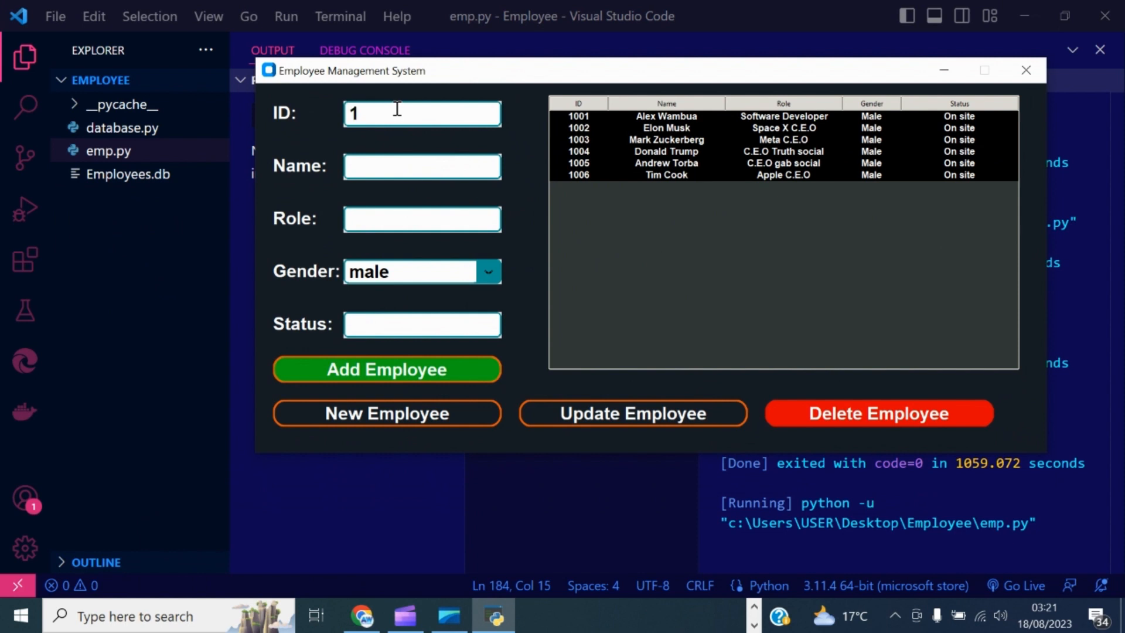
{"action": "type", "text": "007"}
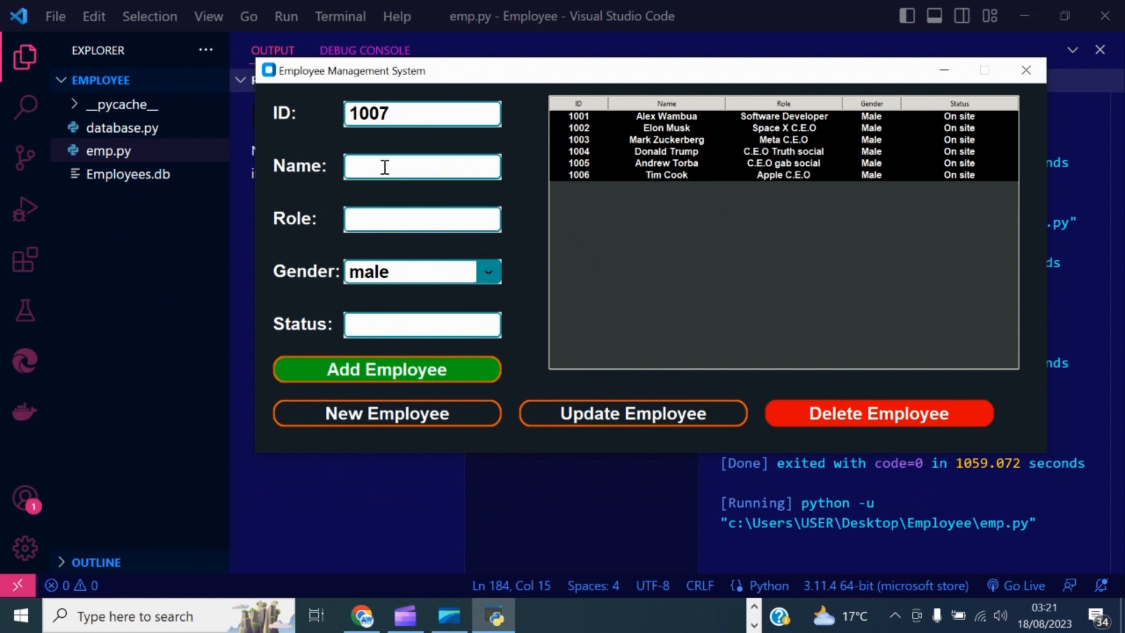
{"action": "type", "text": "Bill G"}
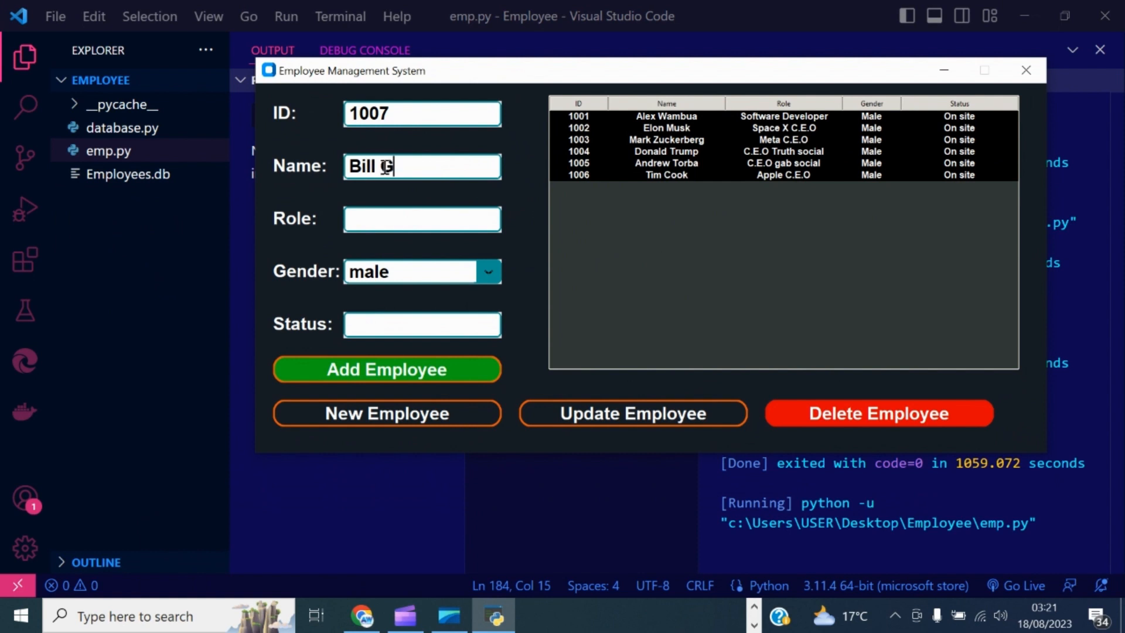
{"action": "type", "text": "ates"}
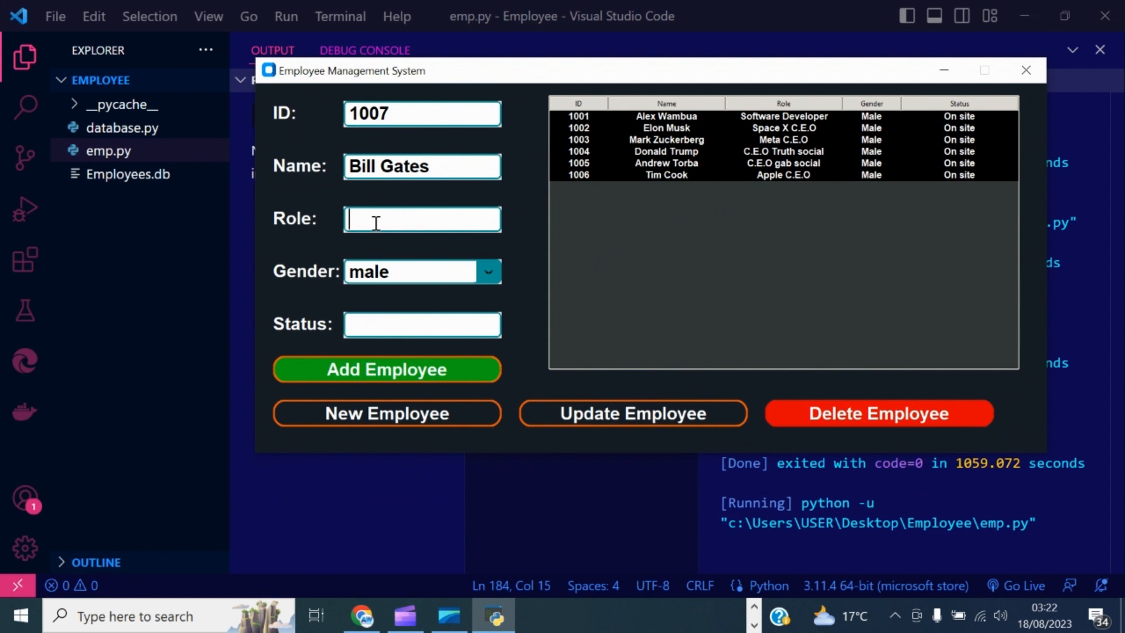
Step: Enter role Microsoft C.E.O, gender Male and status On site, then add the employee to the table
{"action": "type", "text": "M"}
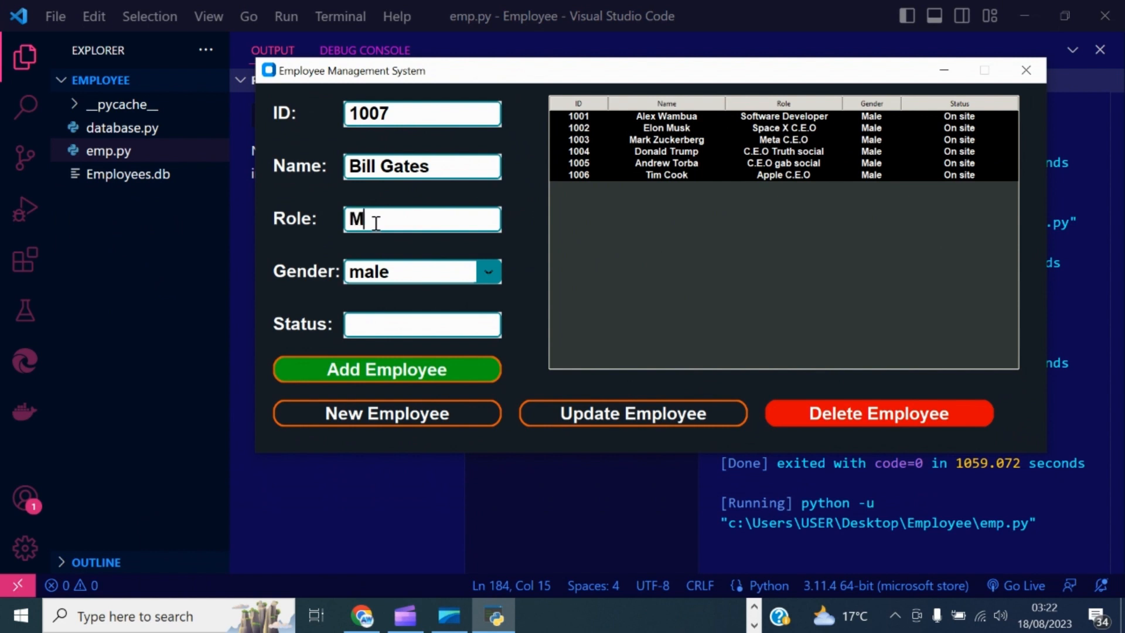
{"action": "type", "text": "icros"}
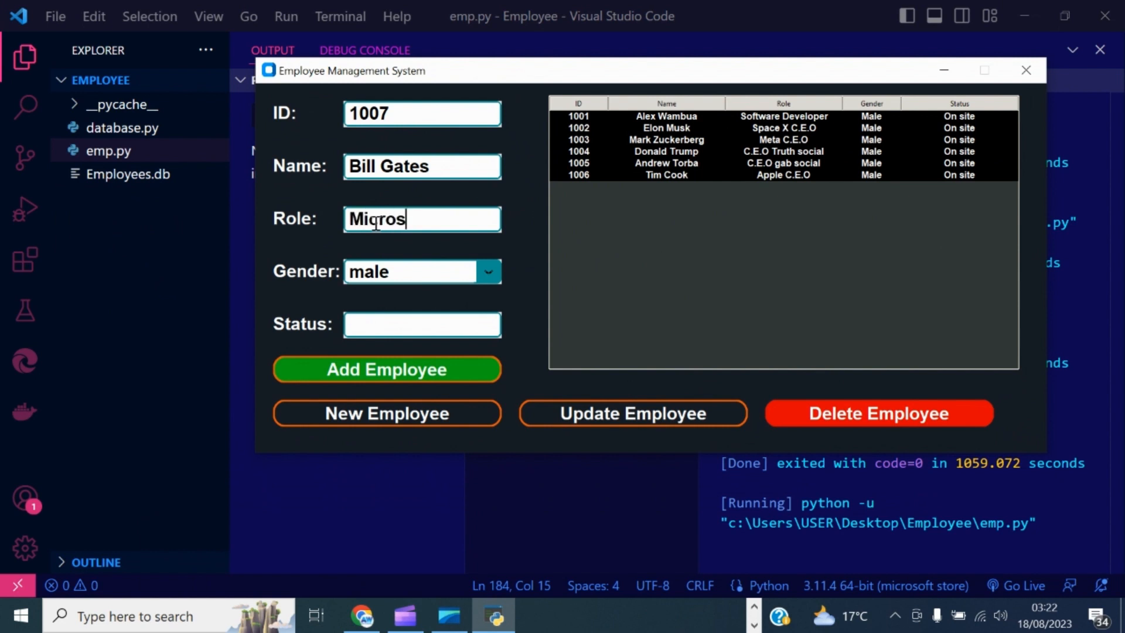
{"action": "type", "text": "oft"}
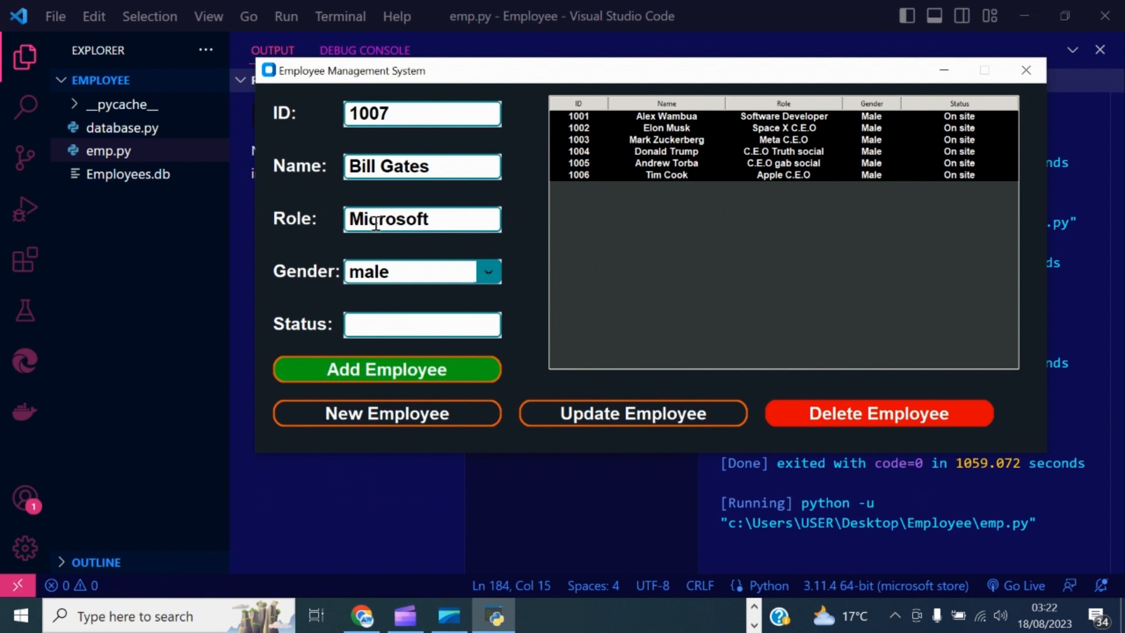
{"action": "type", "text": "C.E.O"}
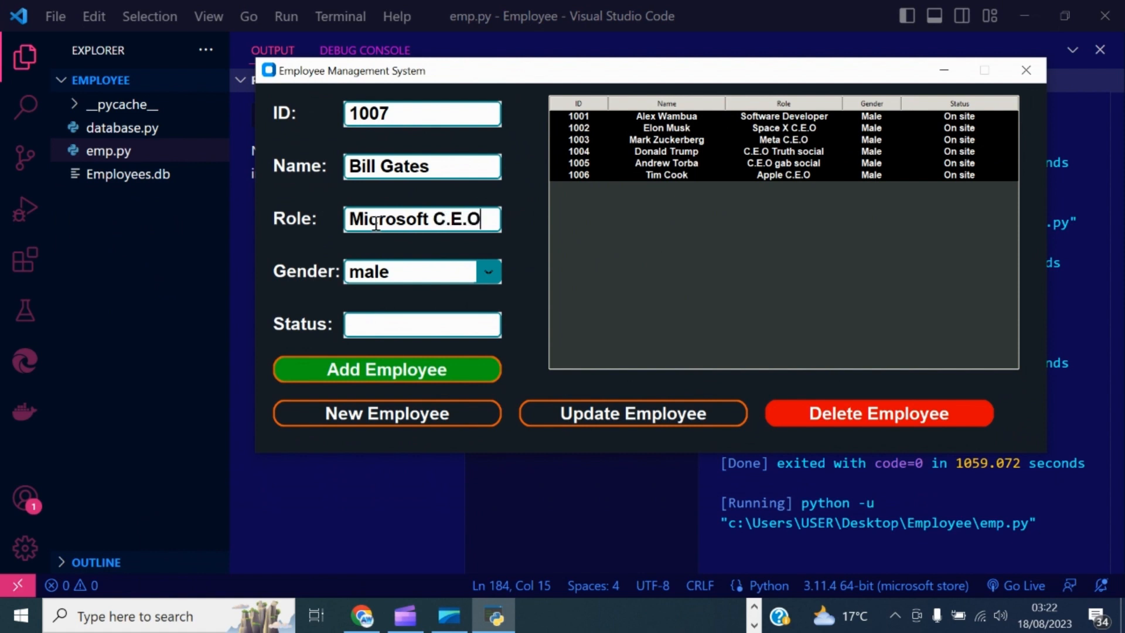
{"action": "left_click", "coordinate": [488, 270]}
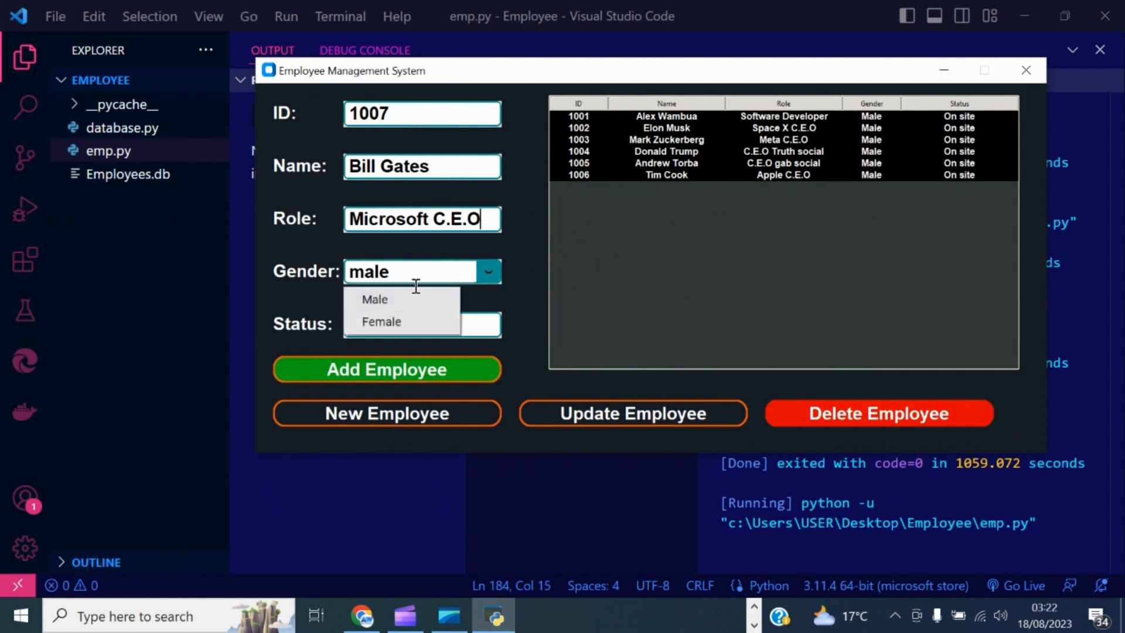
{"action": "left_click", "coordinate": [374, 298]}
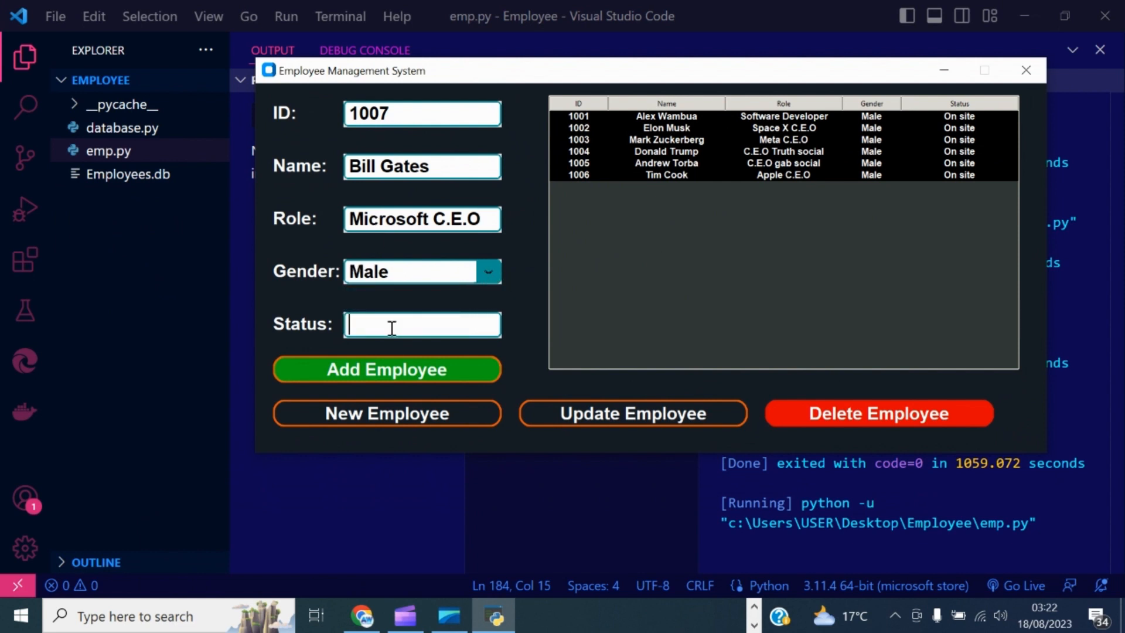
{"action": "type", "text": "On site"}
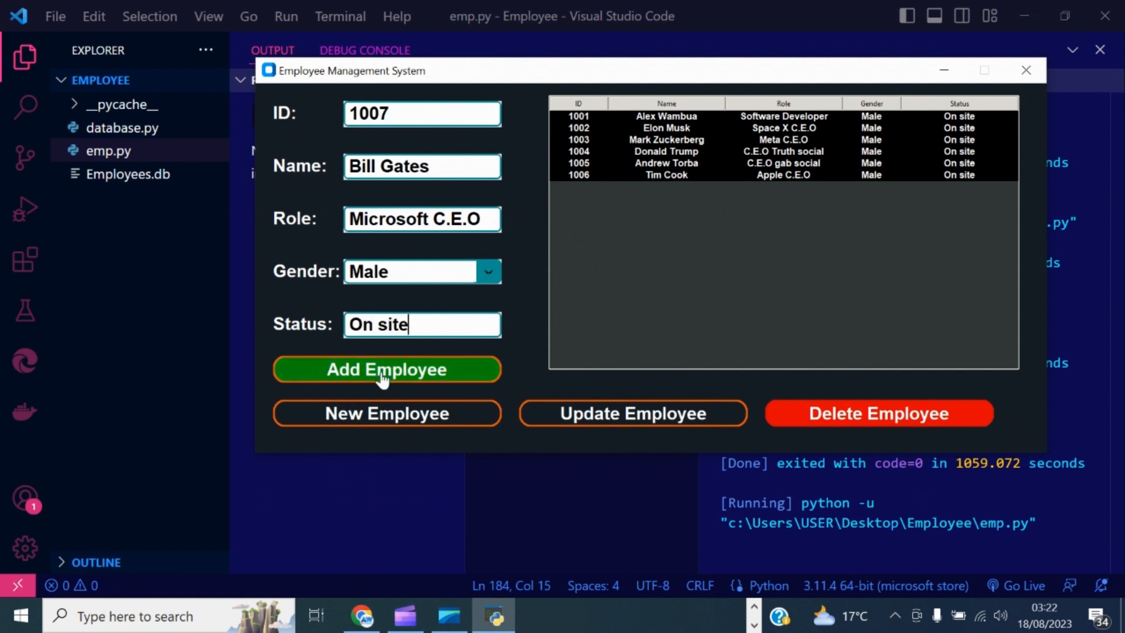
{"action": "left_click", "coordinate": [385, 369]}
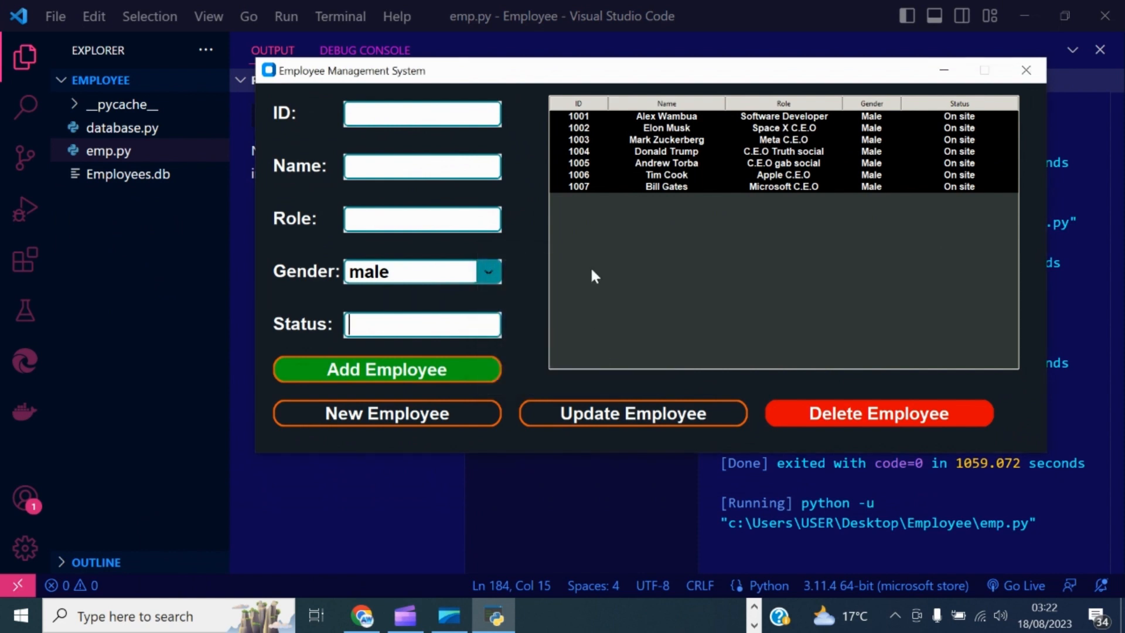
Step: Load Bill Gates's record, change Status to 'On leave' and update the employee
{"action": "left_click", "coordinate": [665, 186]}
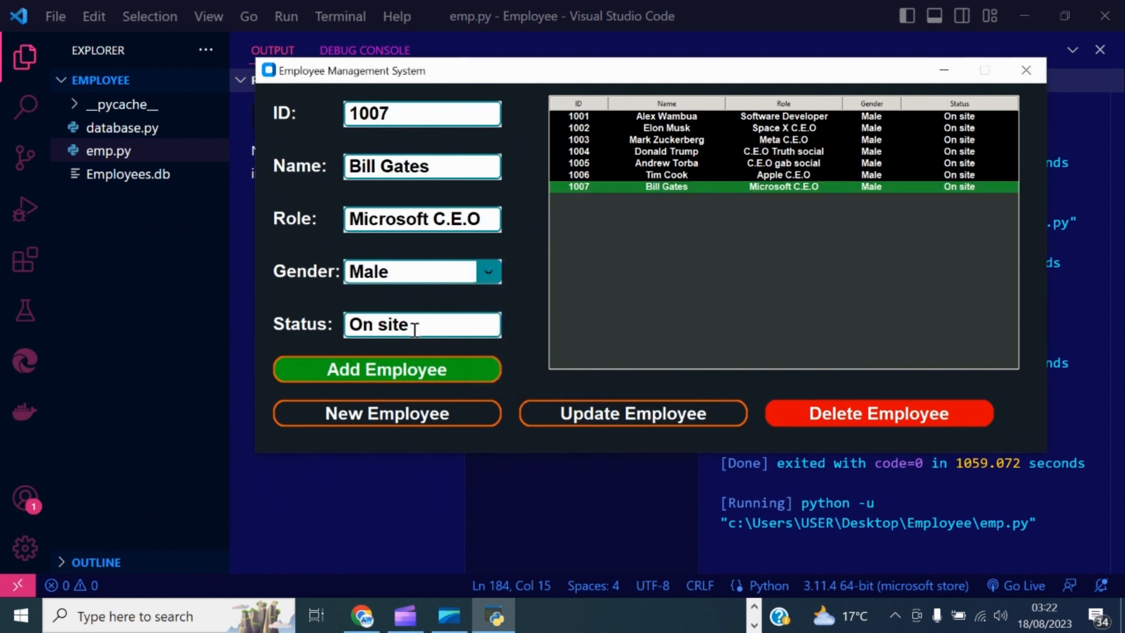
{"action": "key", "text": "BackSpace"}
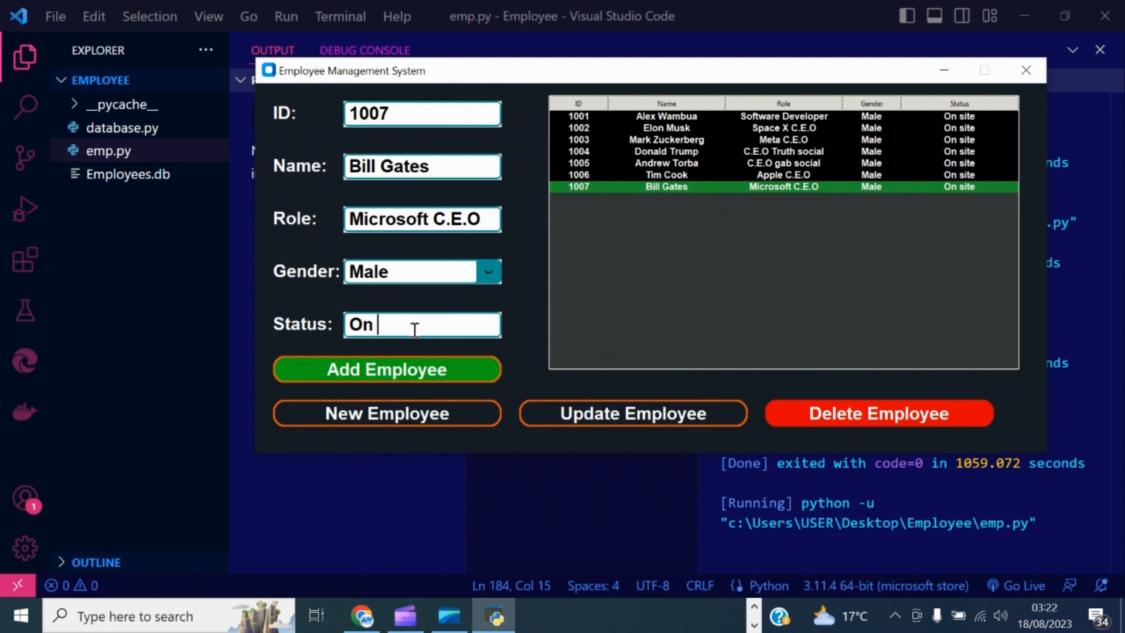
{"action": "type", "text": "lea"}
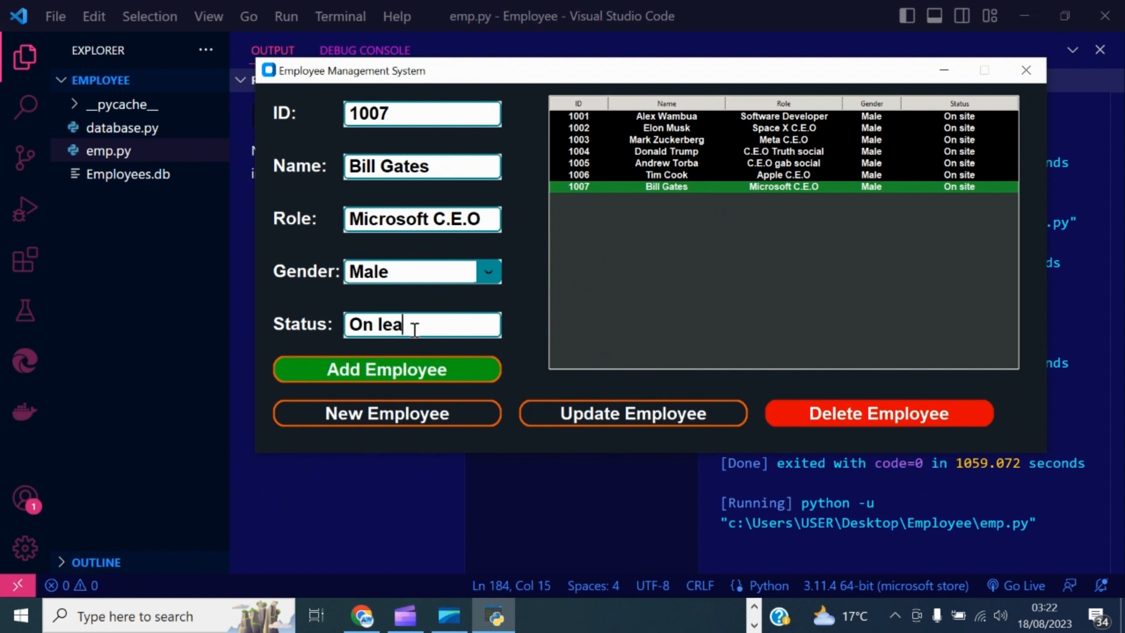
{"action": "type", "text": "ve"}
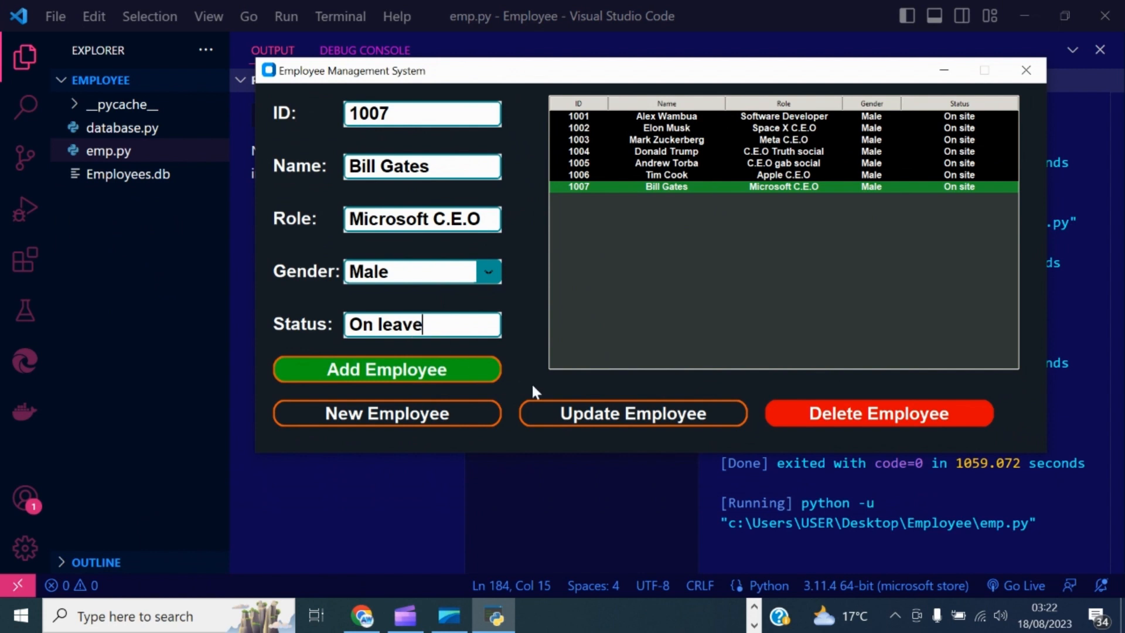
{"action": "left_click", "coordinate": [630, 412]}
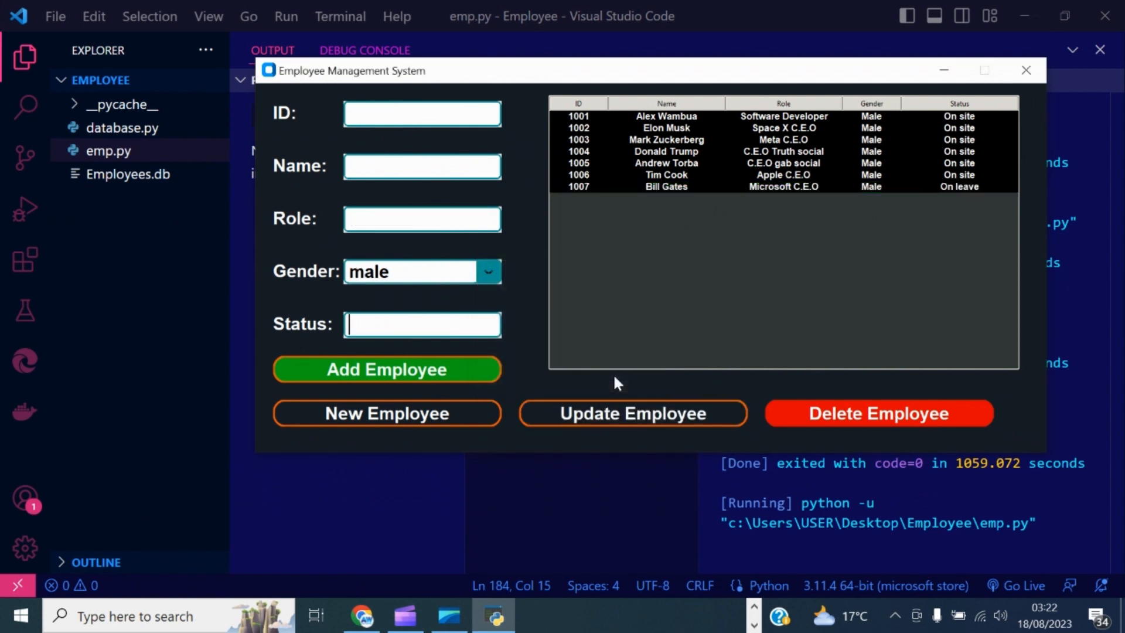
{"action": "mouse_move", "coordinate": [660, 194]}
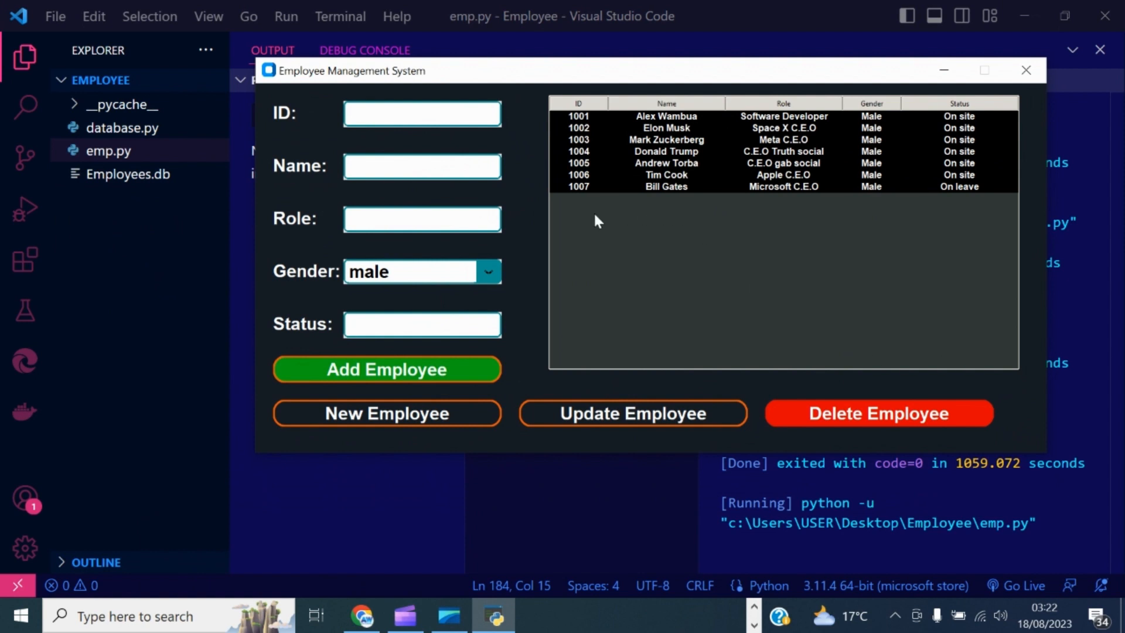
Step: Load Bill Gates's record (ID 1007), delete it and confirm the success message
{"action": "left_click", "coordinate": [422, 324]}
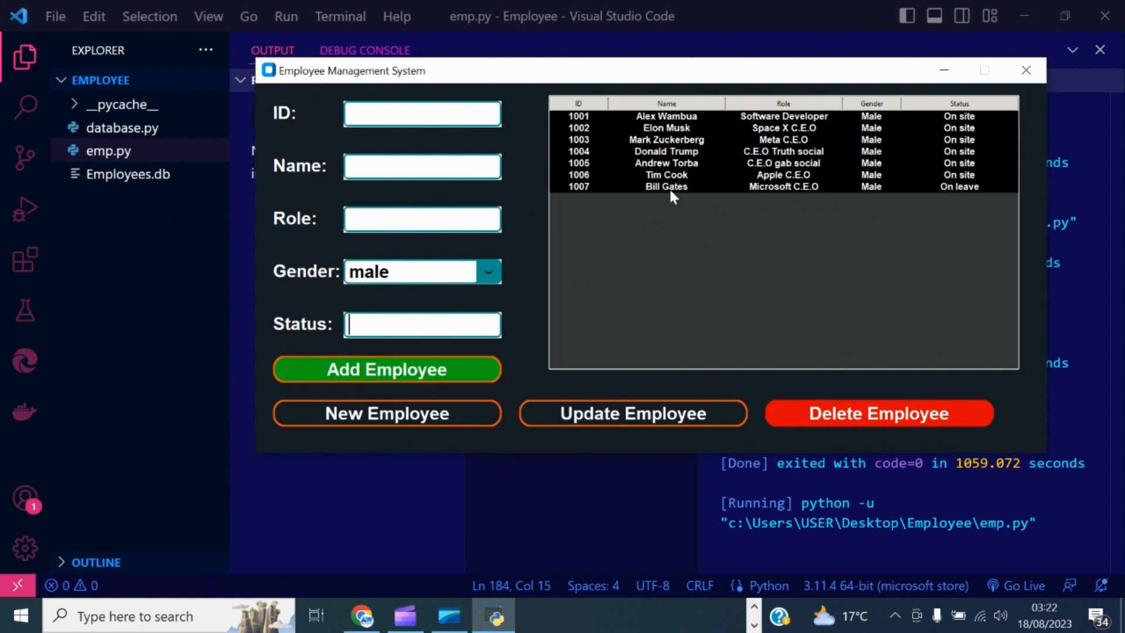
{"action": "left_click", "coordinate": [666, 187]}
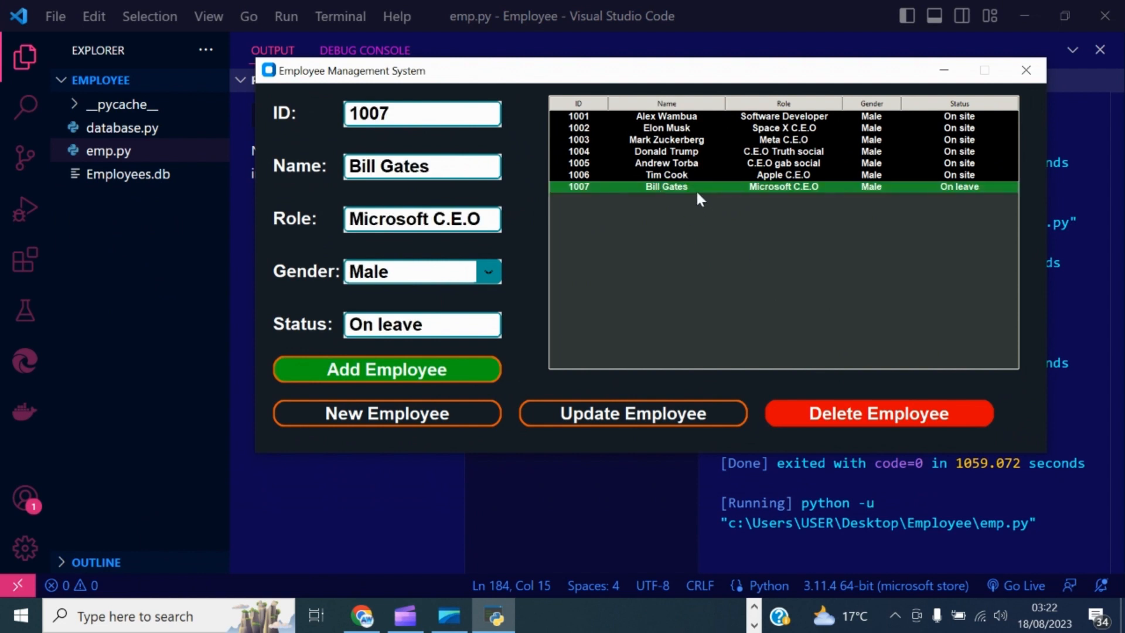
{"action": "left_click", "coordinate": [876, 412]}
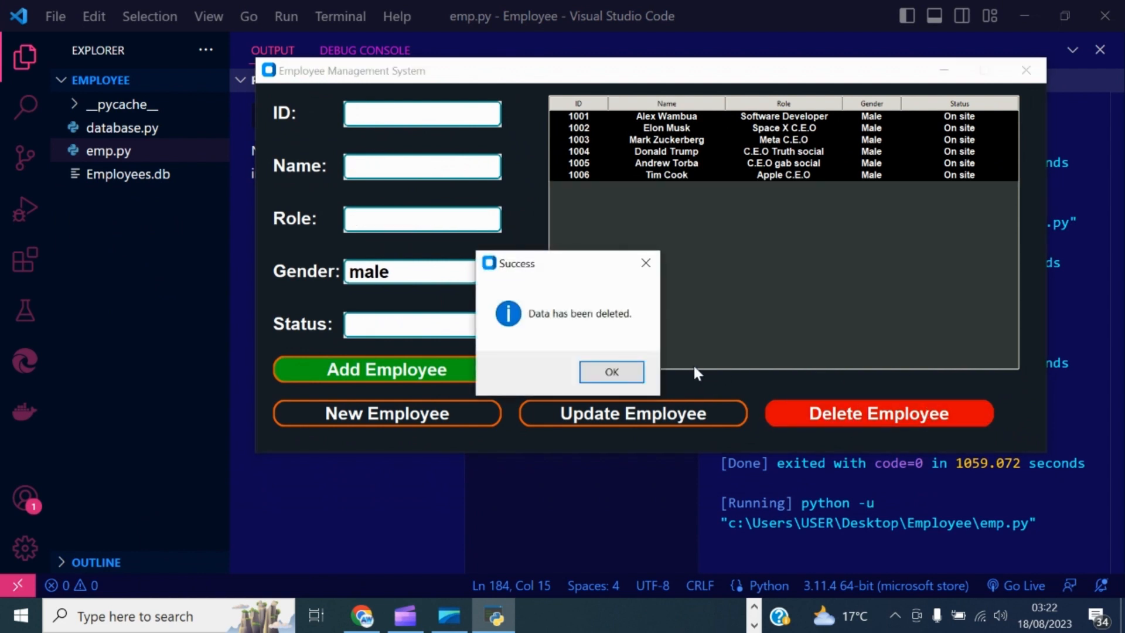
{"action": "left_click", "coordinate": [611, 372]}
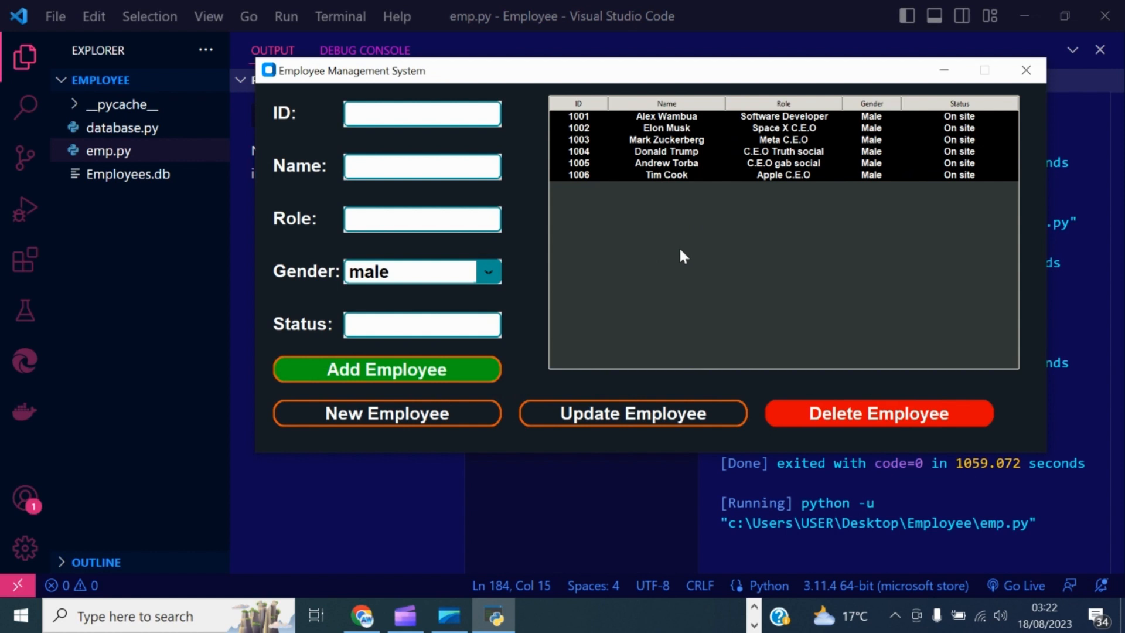
{"action": "mouse_move", "coordinate": [777, 227]}
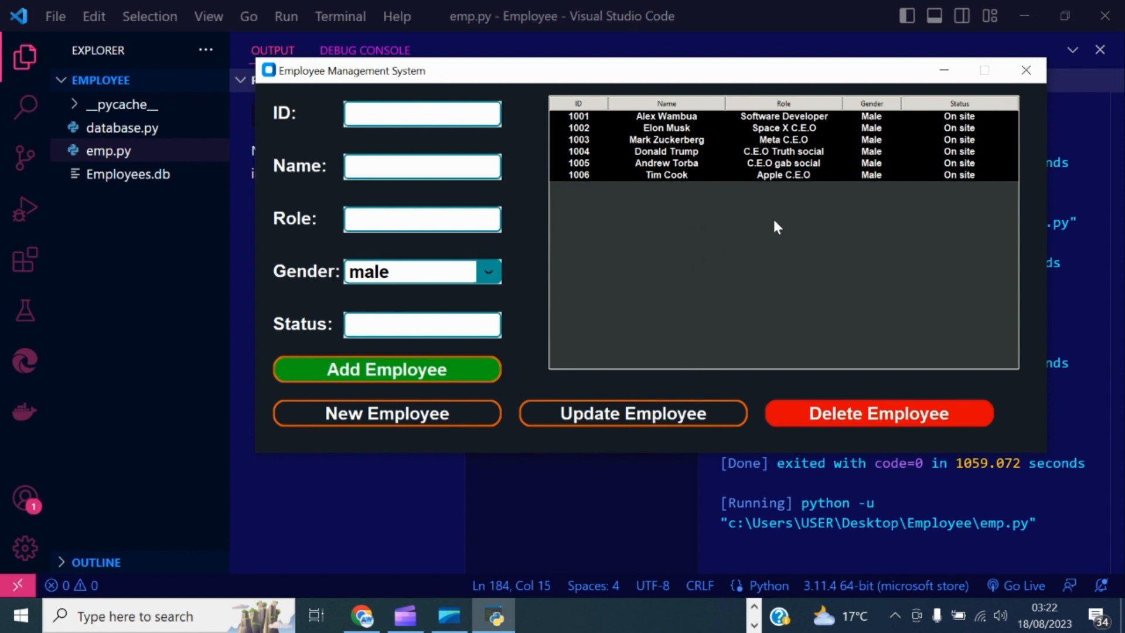
{"action": "mouse_move", "coordinate": [604, 121]}
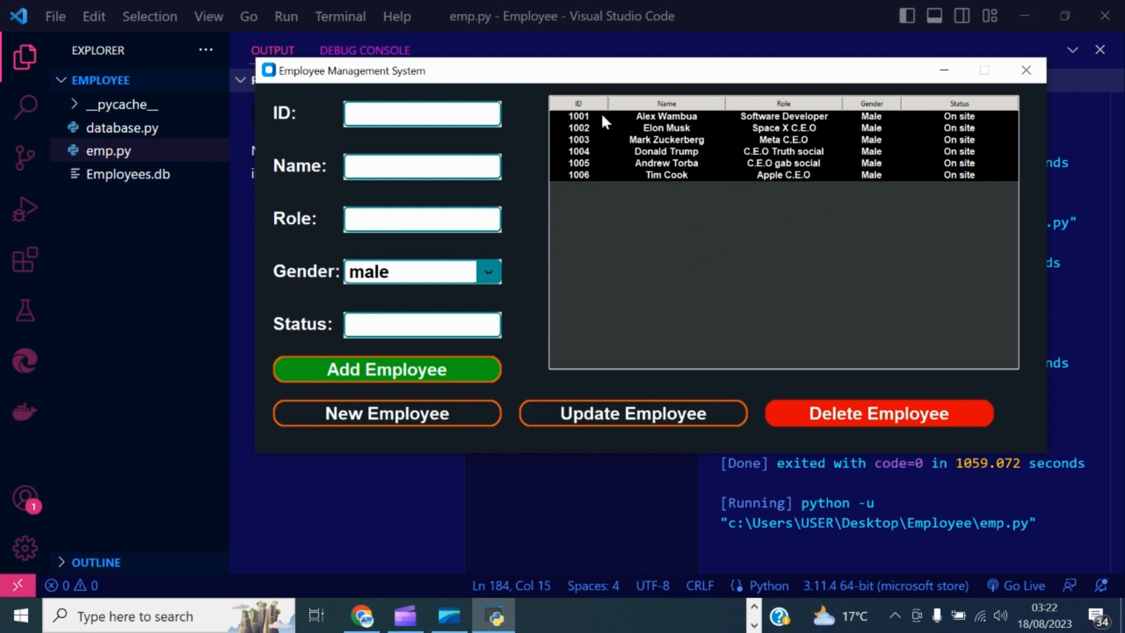
{"action": "mouse_move", "coordinate": [612, 189]}
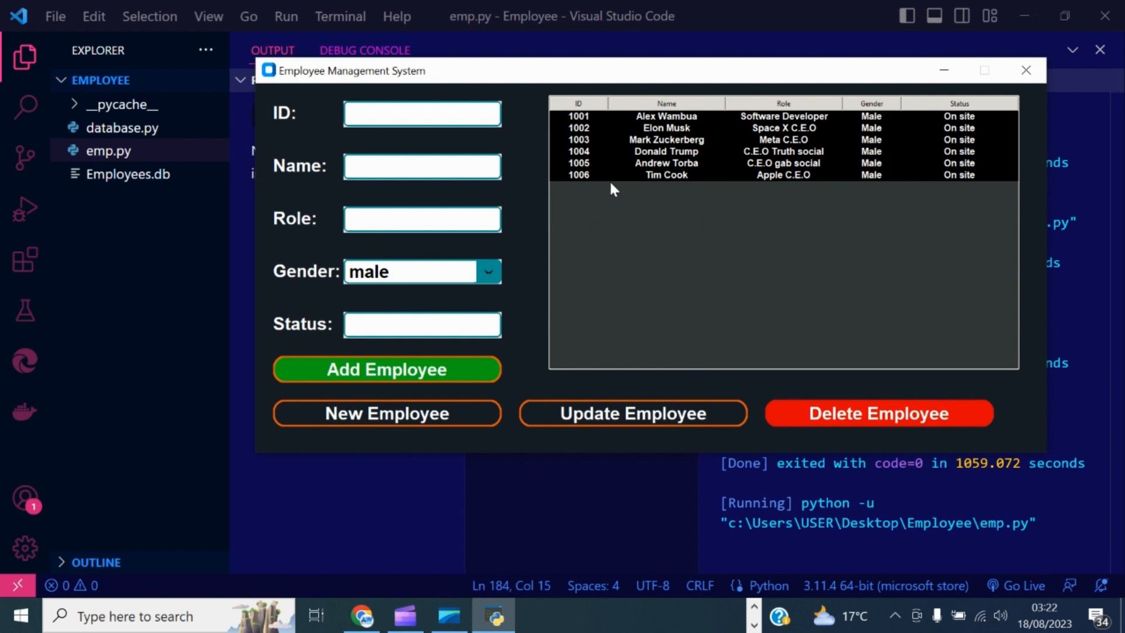
{"action": "mouse_move", "coordinate": [676, 262]}
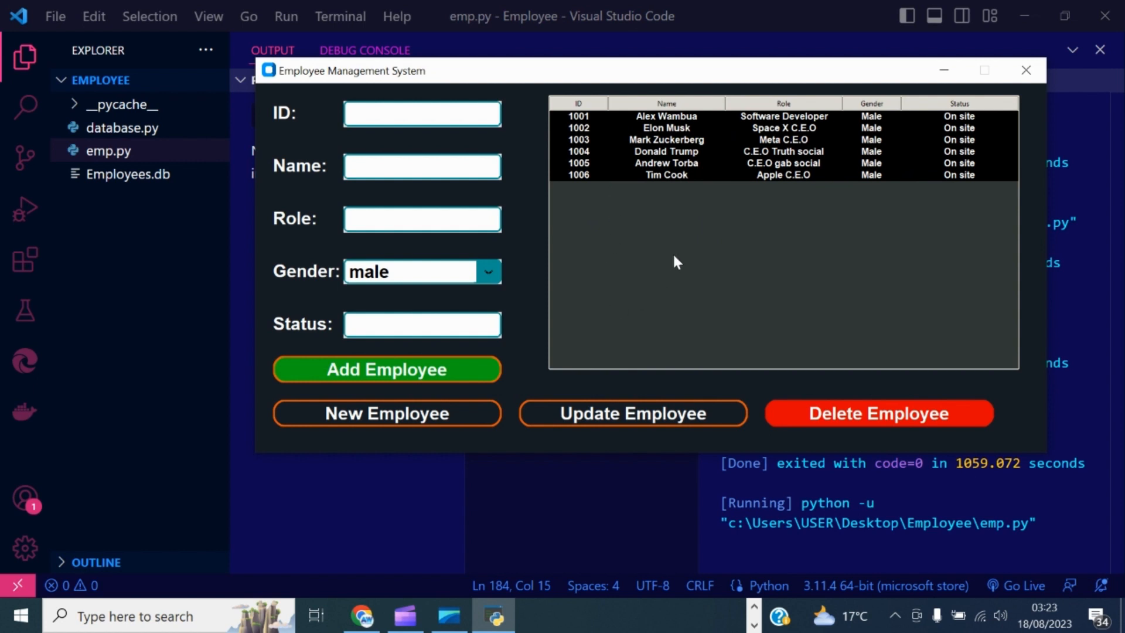